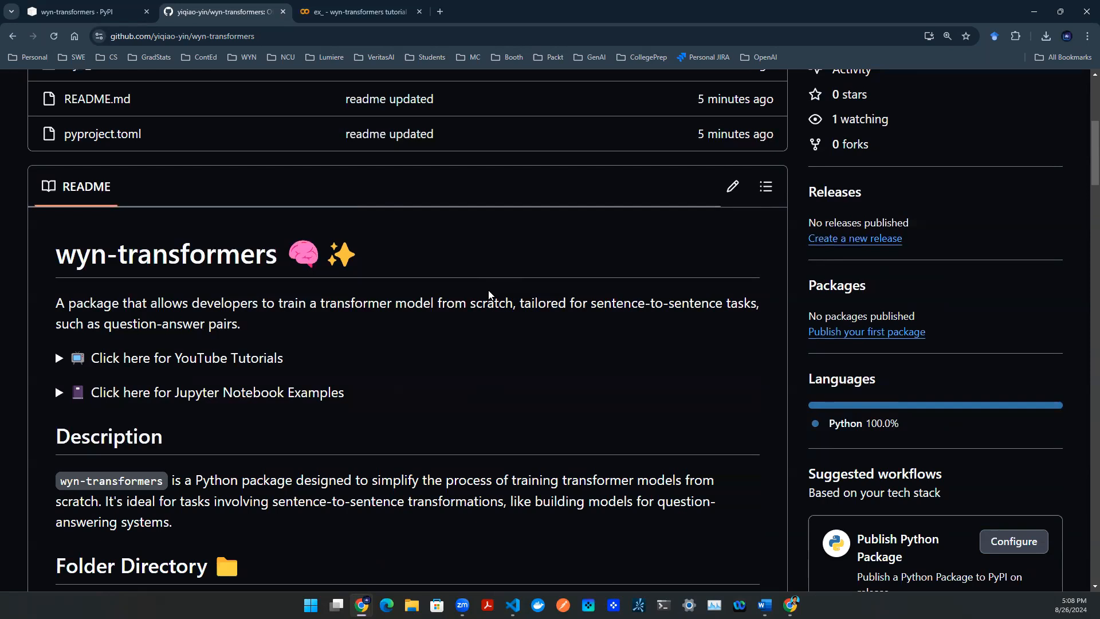
{"action": "mouse_move", "coordinate": [478, 269]}
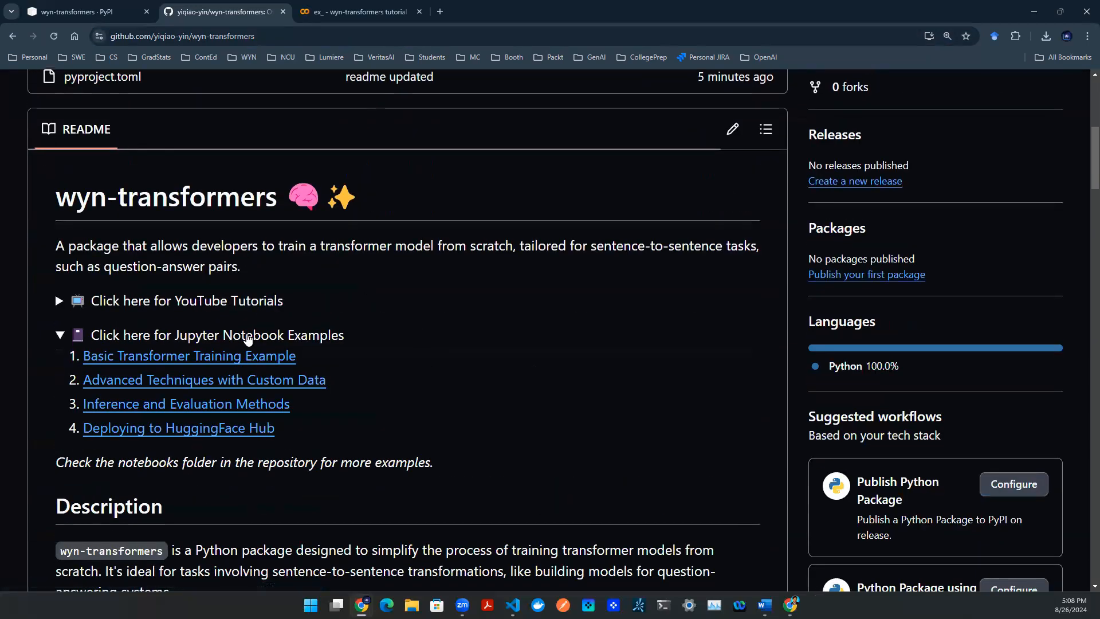
- Collapse the README's Jupyter Notebook Examples list and switch to the Colab tutorial notebook
{"action": "left_click", "coordinate": [58, 334]}
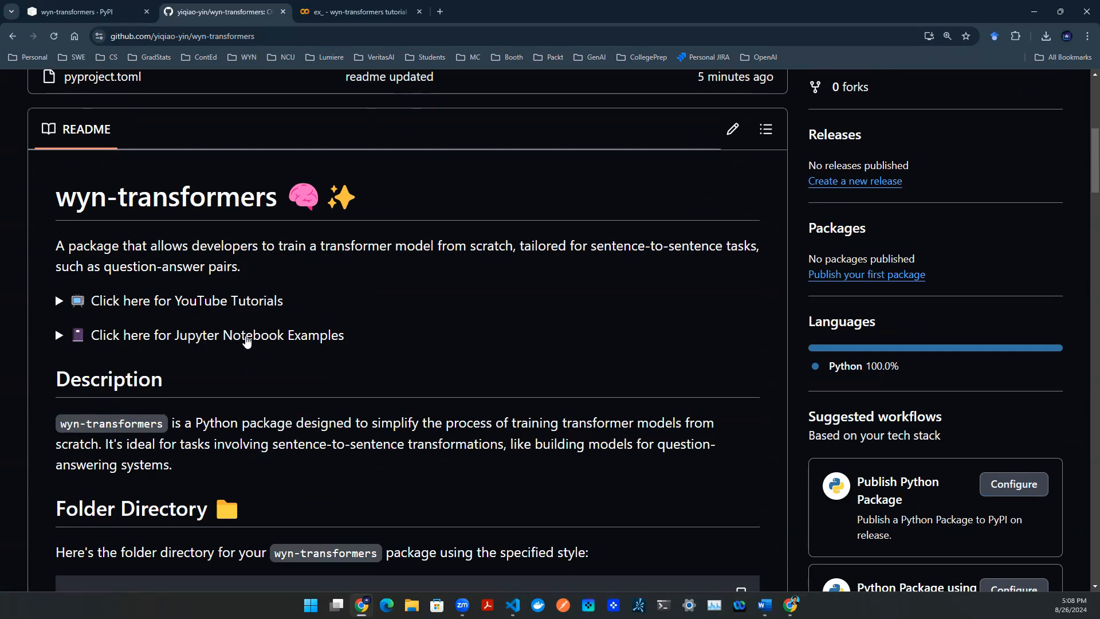
{"action": "left_click", "coordinate": [354, 11]}
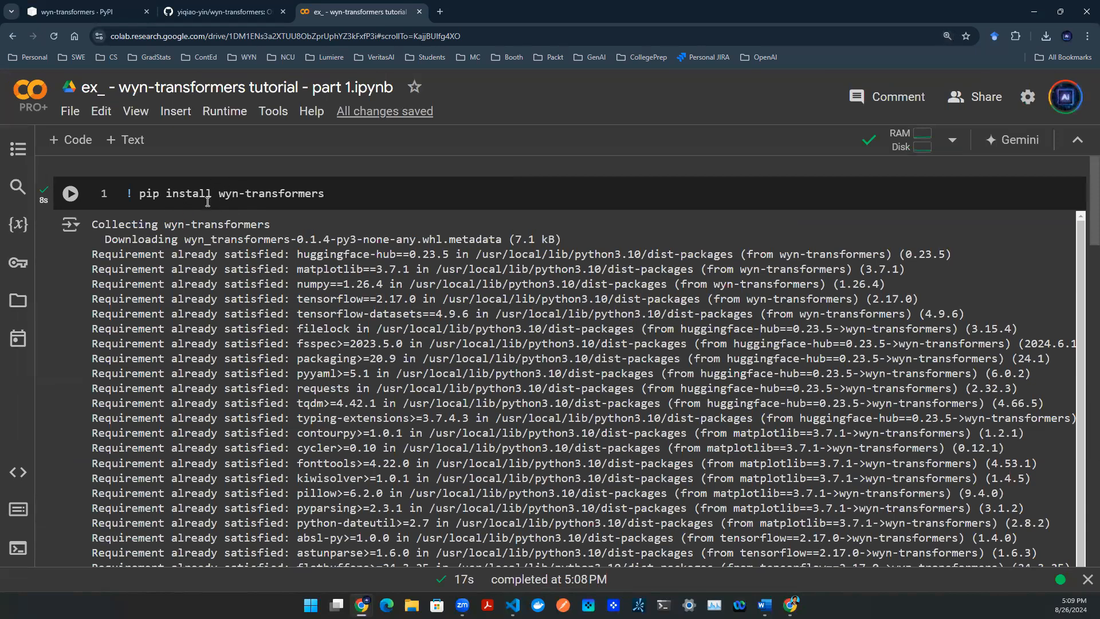
- Check the wyn-transformers pip install cell, then highlight the transformer.fit training call
{"action": "left_click", "coordinate": [70, 225]}
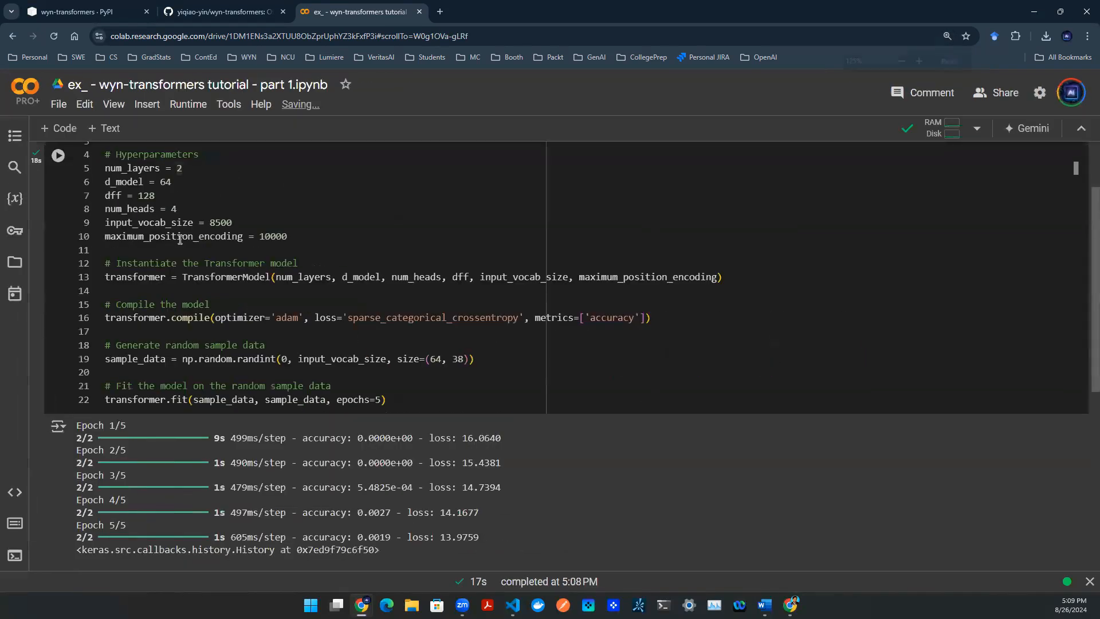
{"action": "scroll", "scroll_direction": "up", "scroll_amount": 3}
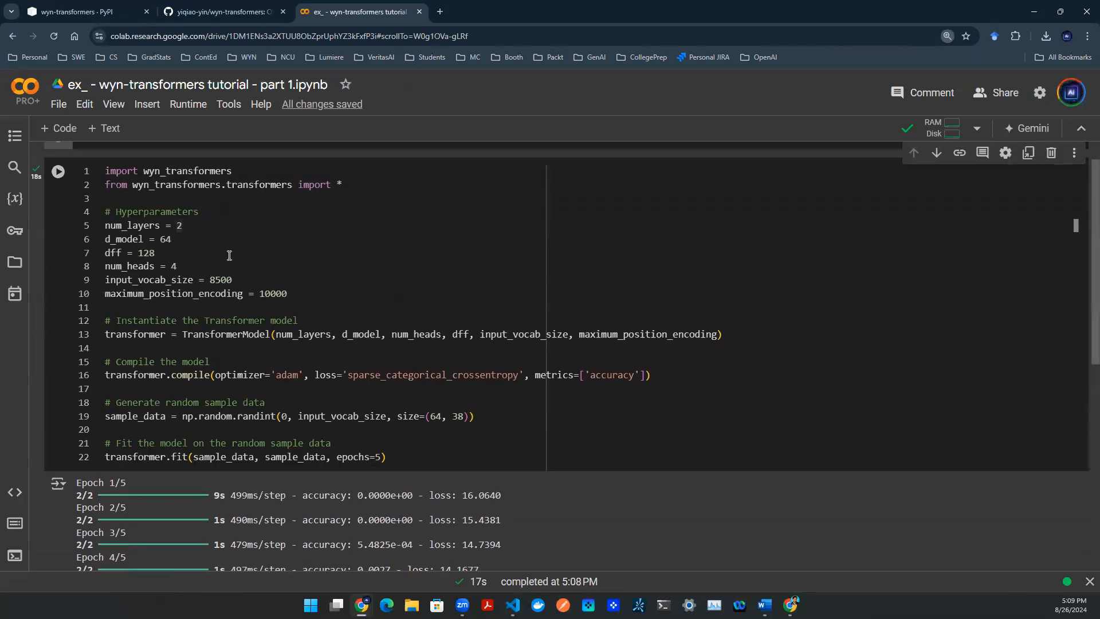
{"action": "left_click_drag", "start_coordinate": [172, 334], "coordinate": [721, 334]}
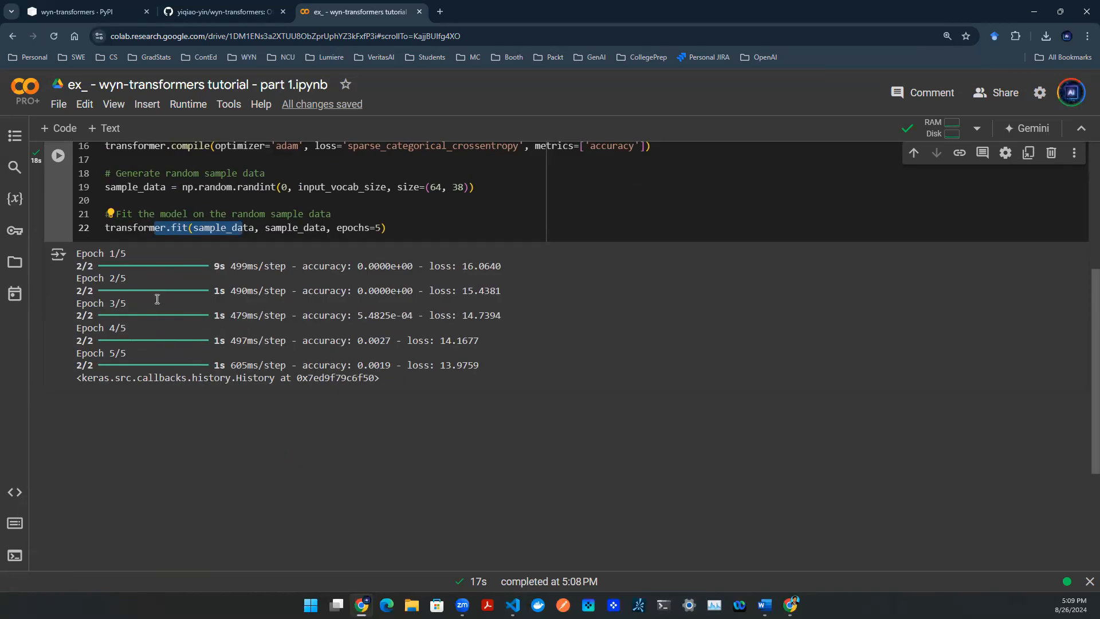
{"action": "mouse_move", "coordinate": [161, 335]}
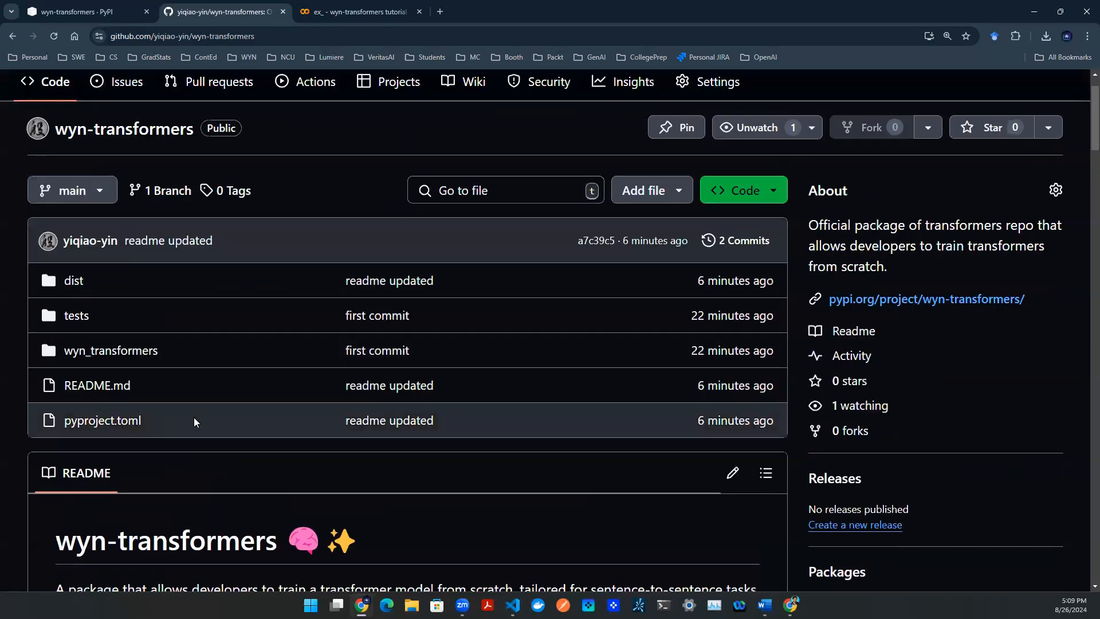
- Open wyn_transformers/transformers.py and highlight scaled_dot_product_attention with its query and key argument descriptions
{"action": "left_click", "coordinate": [109, 350]}
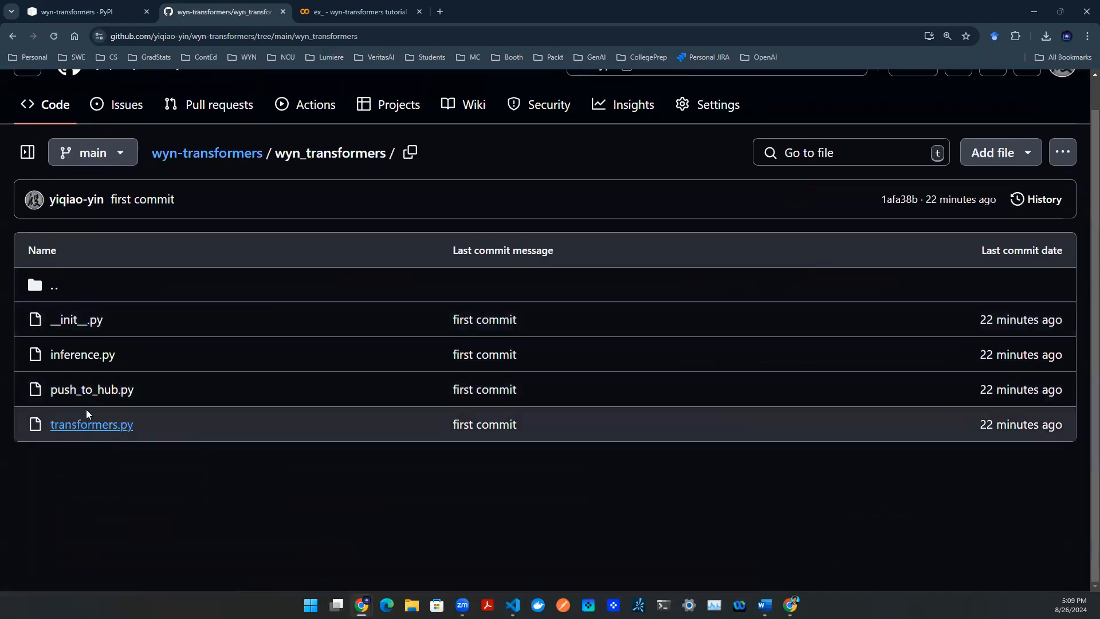
{"action": "mouse_move", "coordinate": [90, 424]}
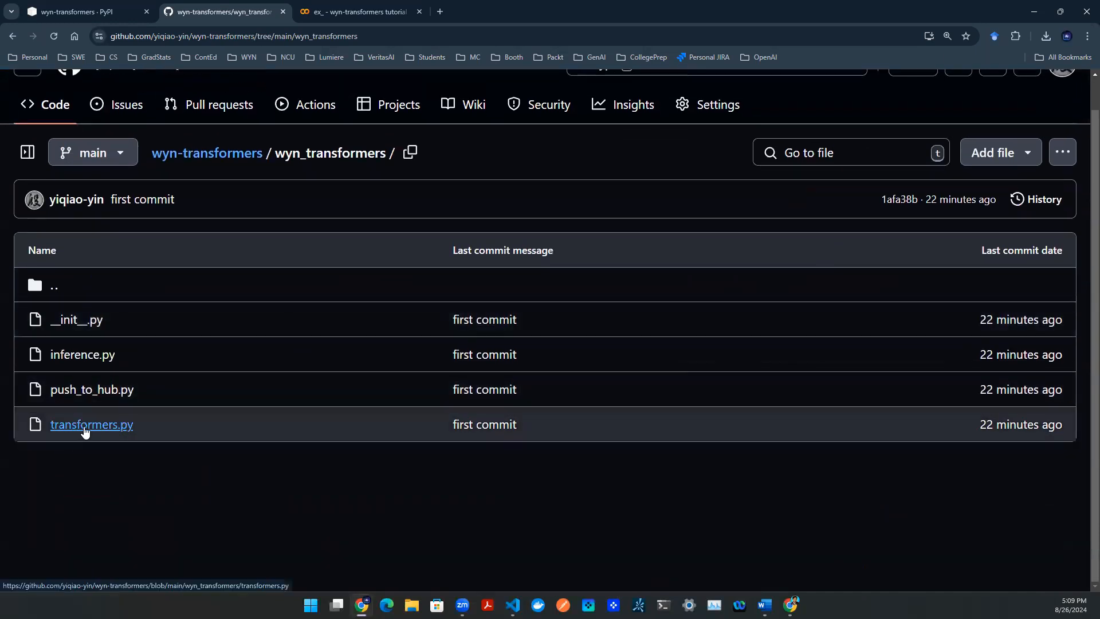
{"action": "left_click", "coordinate": [91, 424]}
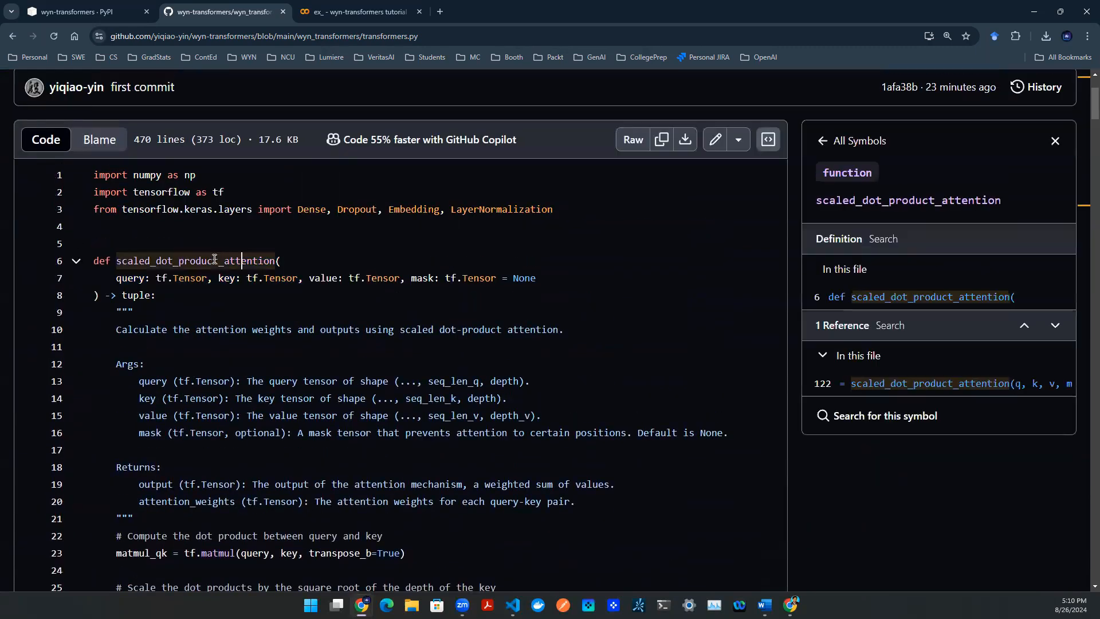
{"action": "double_click", "coordinate": [253, 260]}
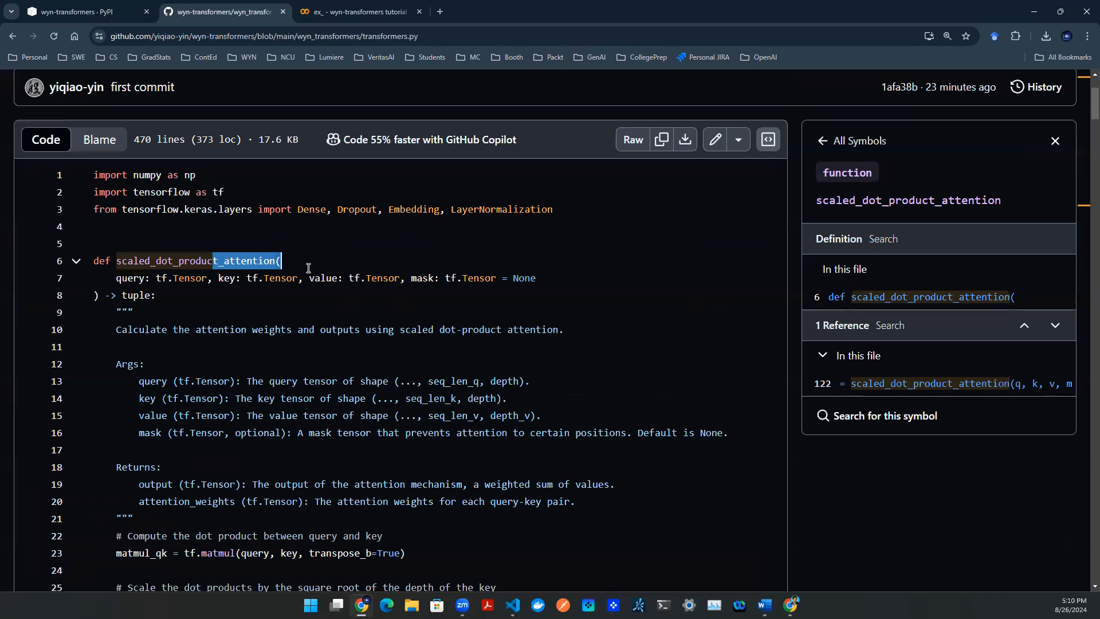
{"action": "mouse_move", "coordinate": [138, 384]}
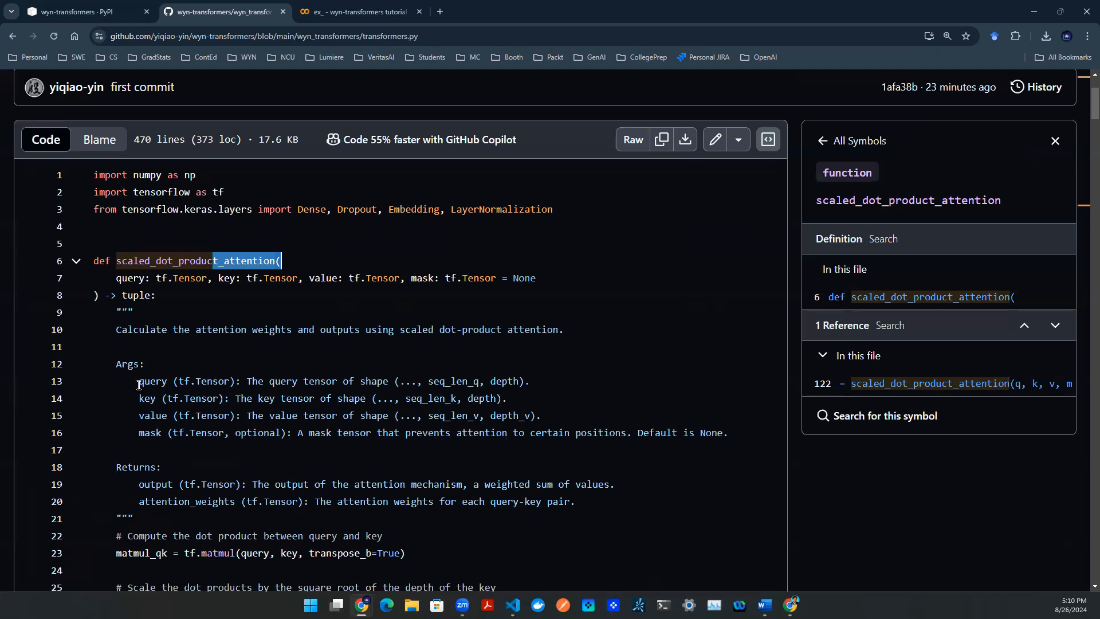
{"action": "double_click", "coordinate": [150, 416]}
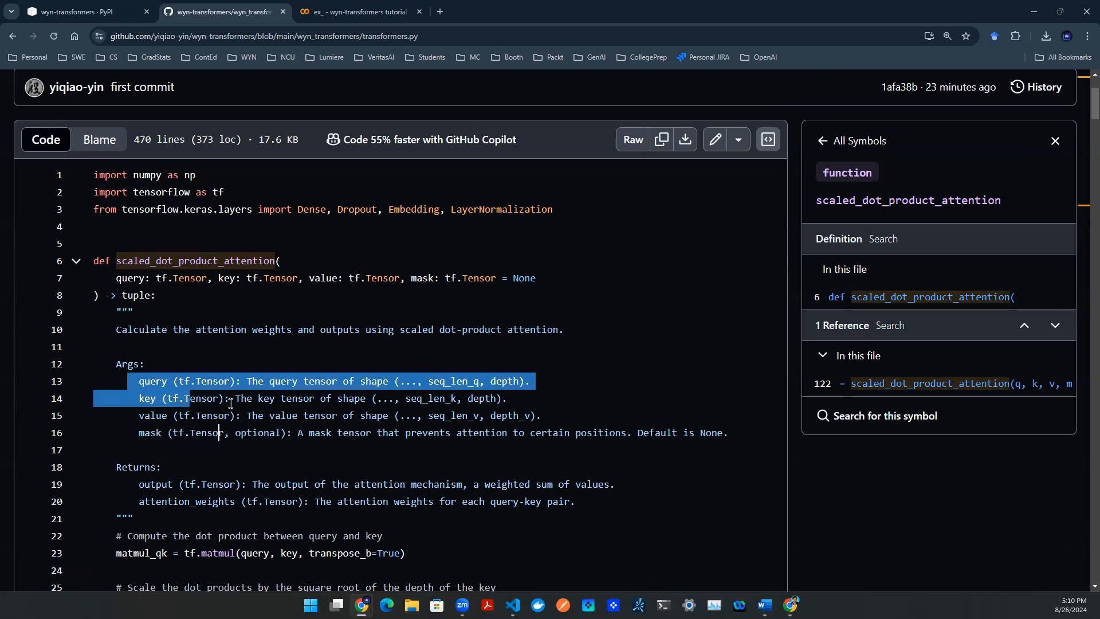
{"action": "left_click_drag", "start_coordinate": [229, 399], "coordinate": [285, 433]}
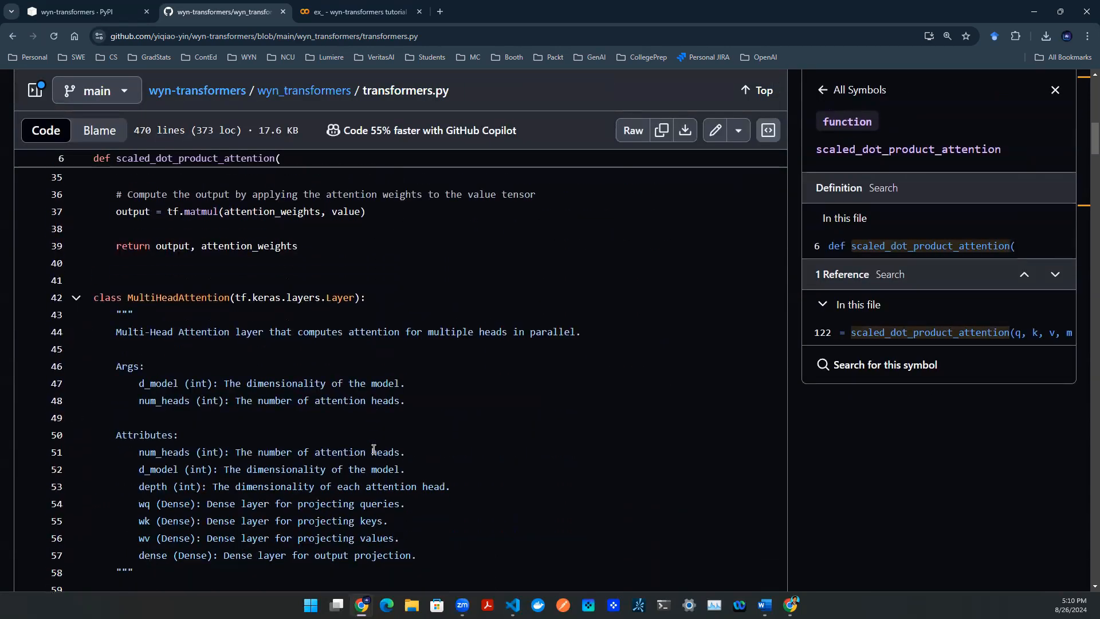
- Highlight the MultiHeadAttention class name and scroll past split_heads and call
{"action": "scroll", "scroll_direction": "down", "scroll_amount": 3}
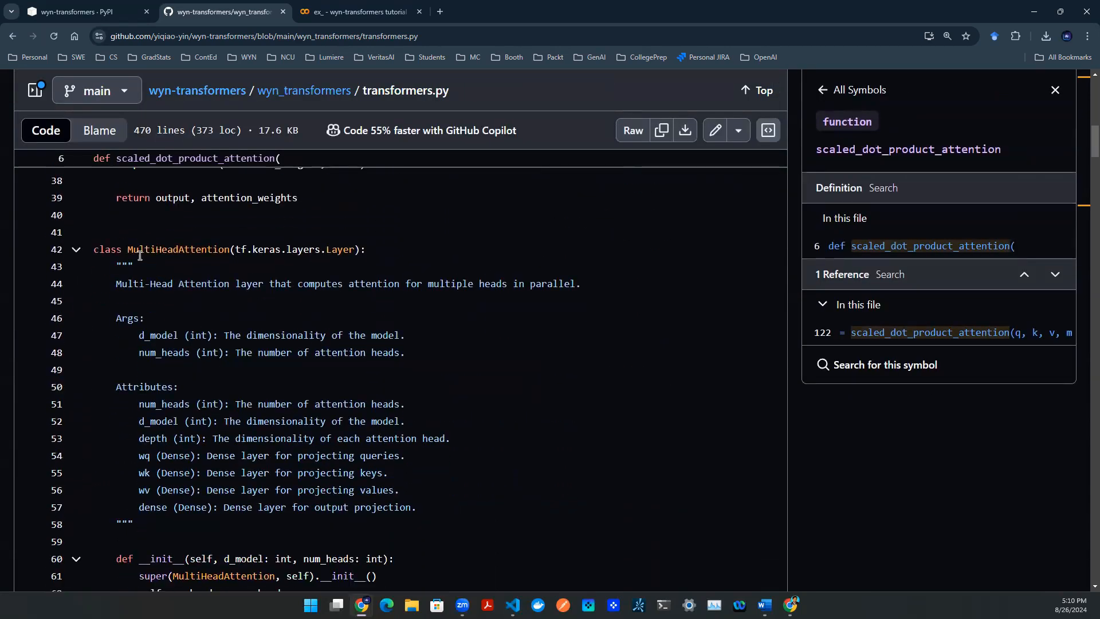
{"action": "double_click", "coordinate": [177, 249]}
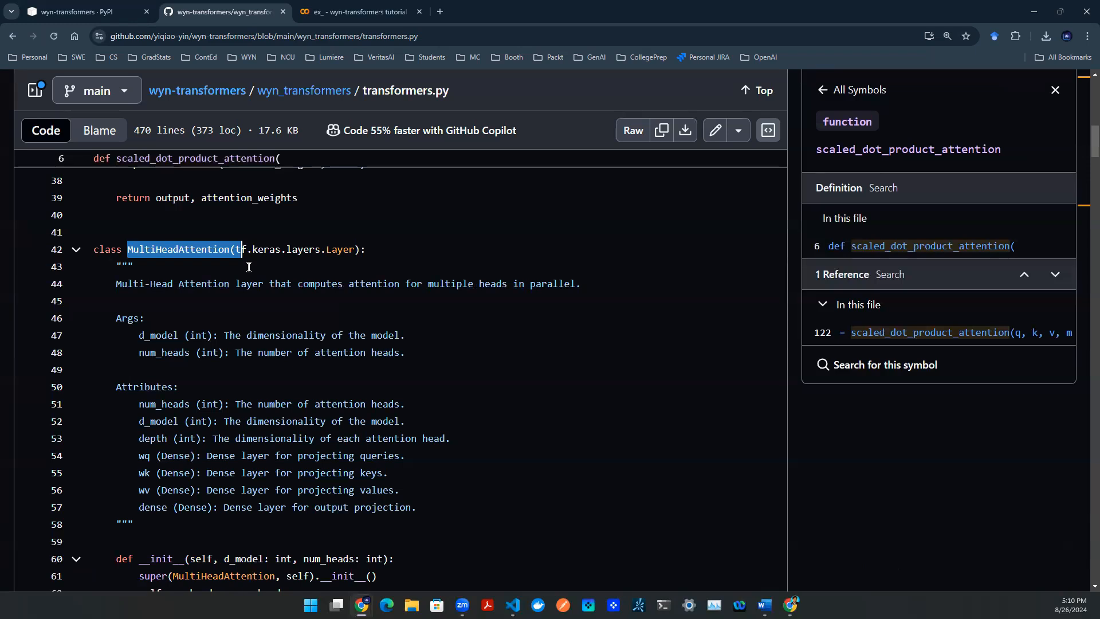
{"action": "scroll", "scroll_direction": "down", "scroll_amount": 3}
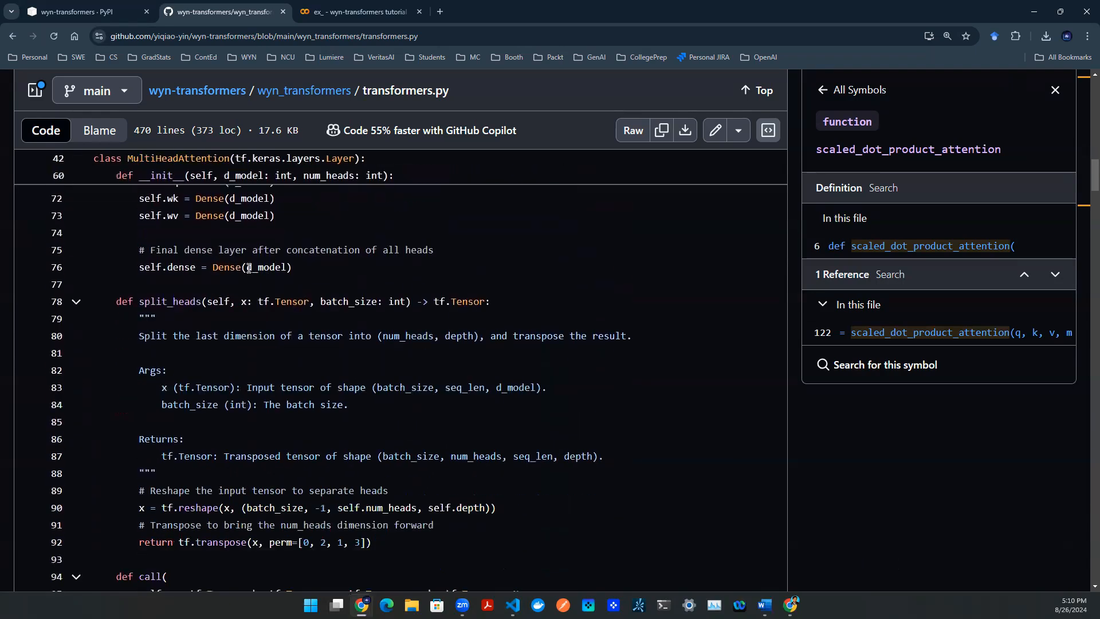
{"action": "scroll", "scroll_direction": "down", "scroll_amount": 3}
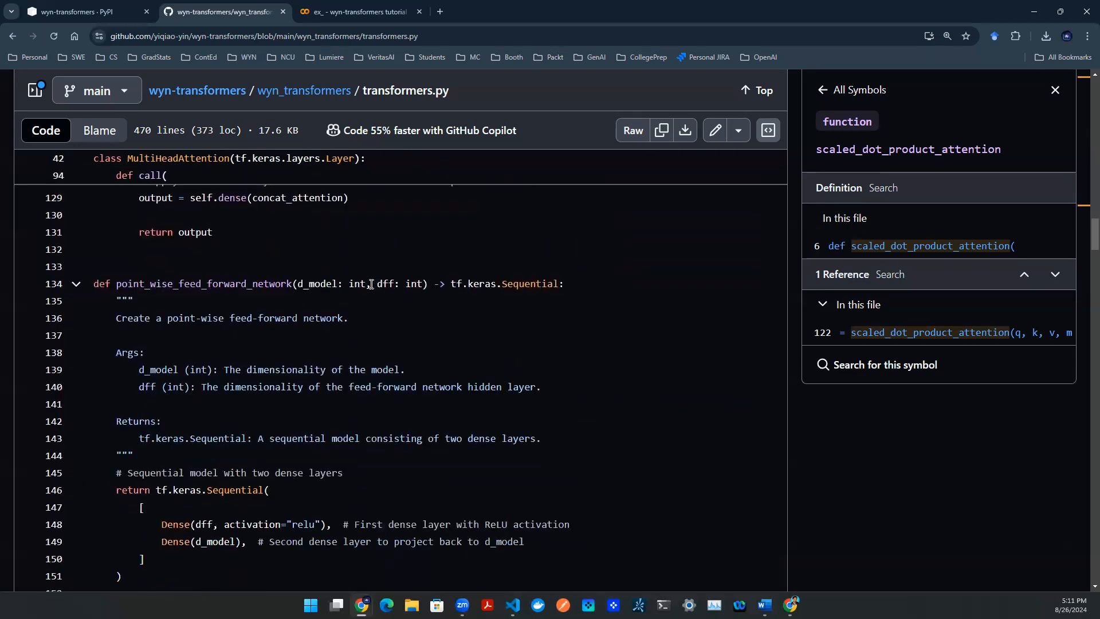
{"action": "mouse_move", "coordinate": [363, 291]}
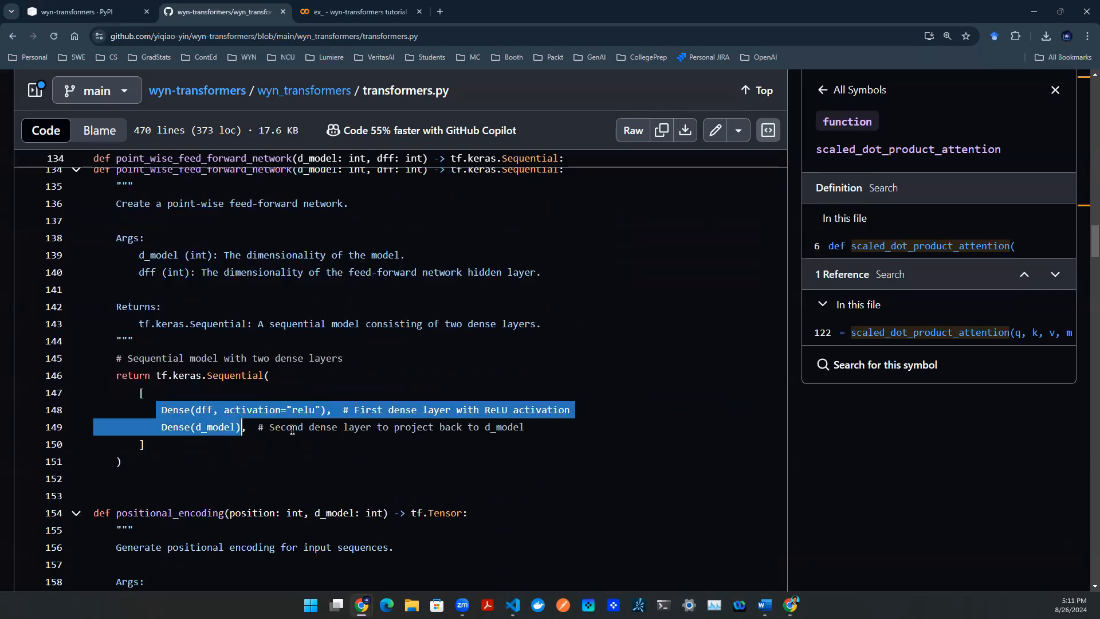
- List d_model references, then highlight the positional_encoding docstring and angle calculation
{"action": "left_click", "coordinate": [218, 427]}
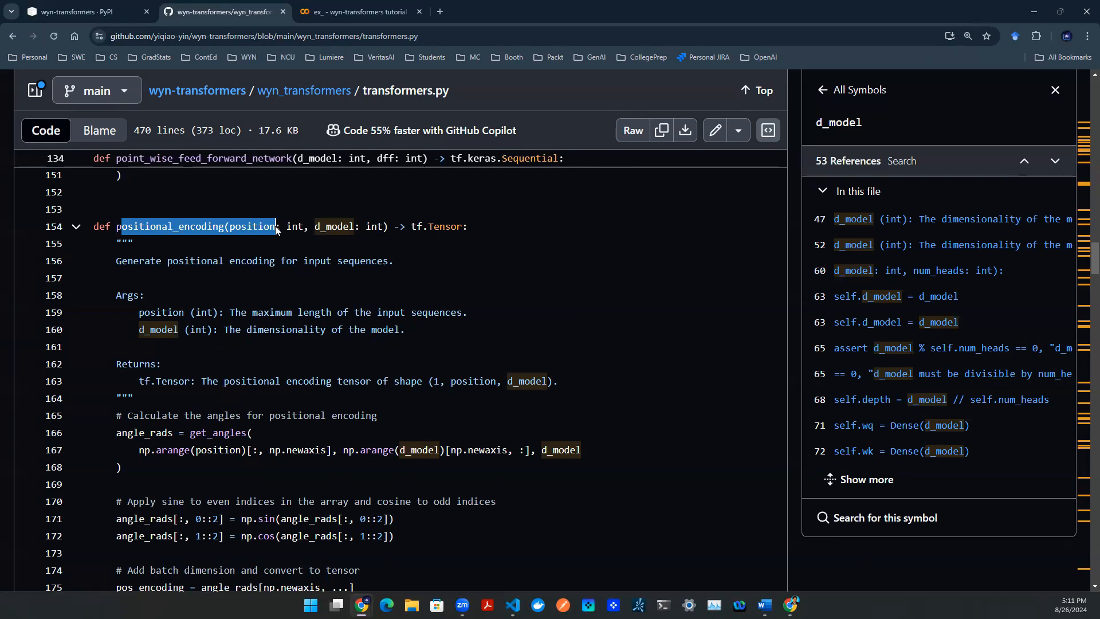
{"action": "scroll", "scroll_direction": "down", "scroll_amount": 3}
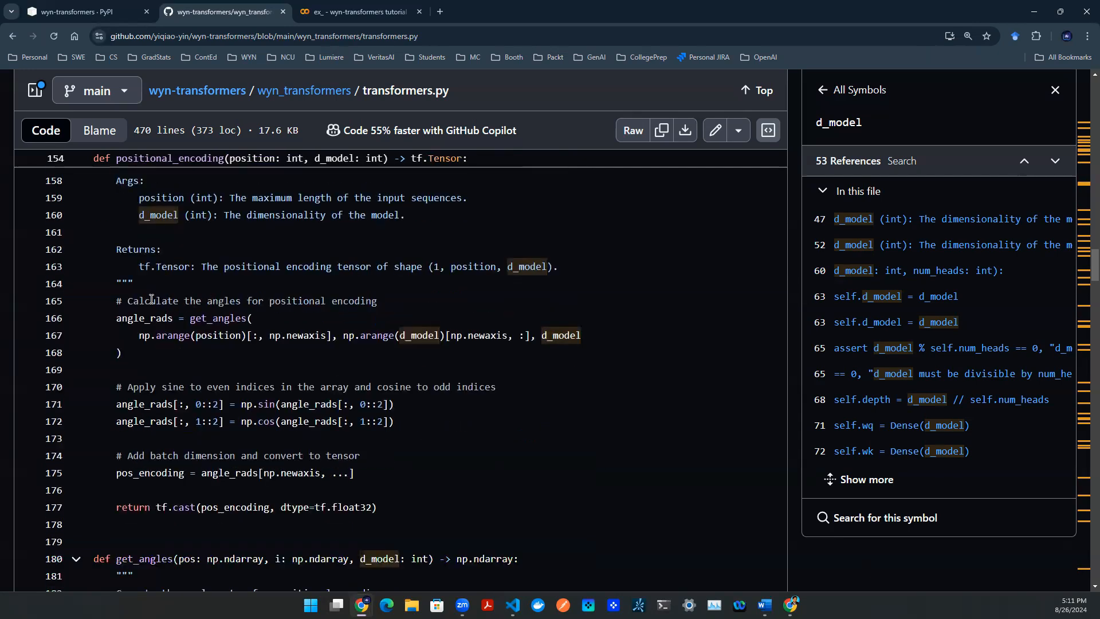
{"action": "left_click_drag", "start_coordinate": [143, 300], "coordinate": [406, 335]}
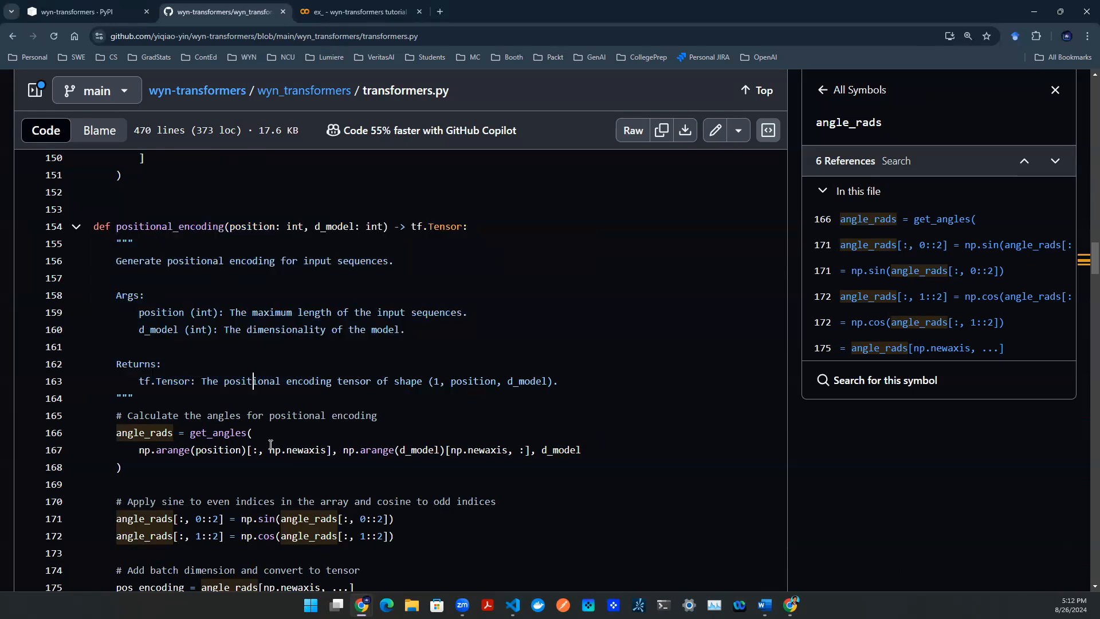
{"action": "left_click_drag", "start_coordinate": [254, 260], "coordinate": [315, 500]}
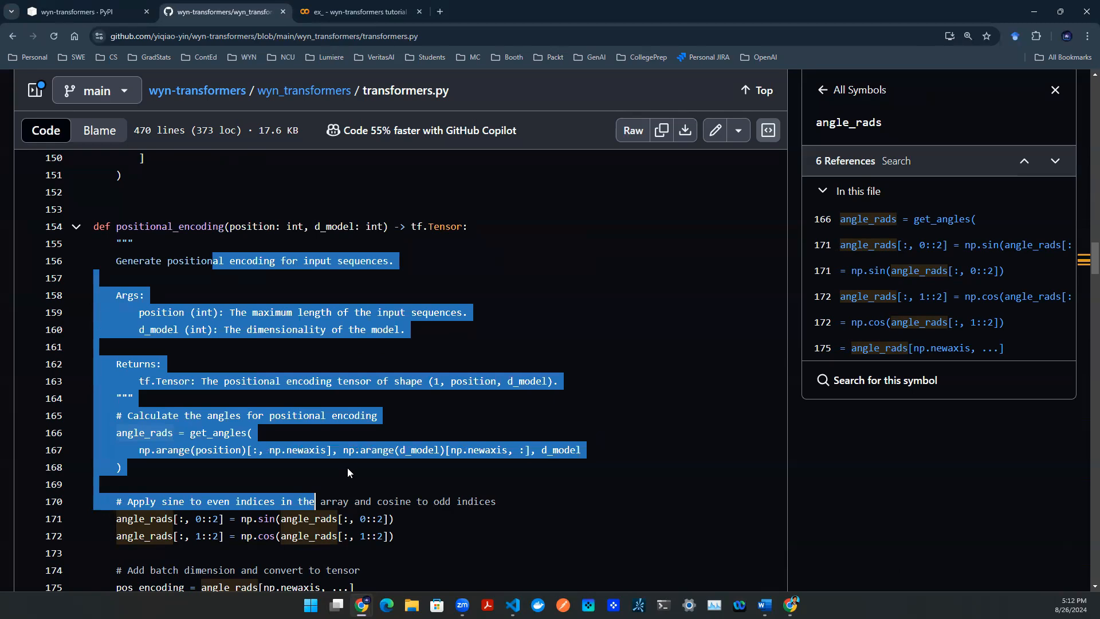
{"action": "scroll", "scroll_direction": "down", "scroll_amount": 3}
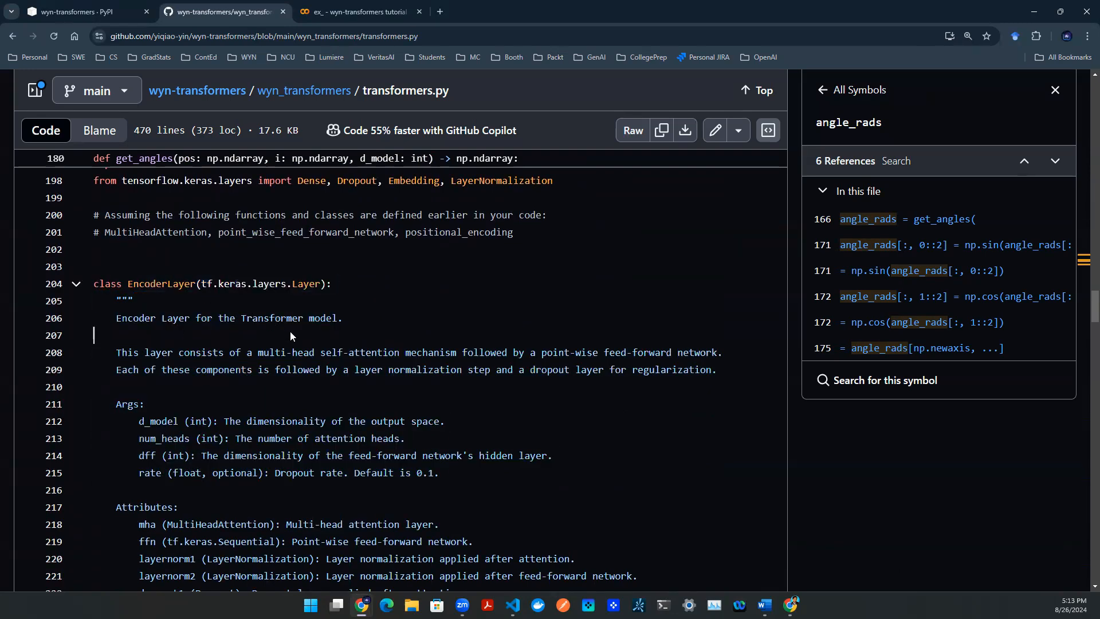
{"action": "mouse_move", "coordinate": [272, 293]}
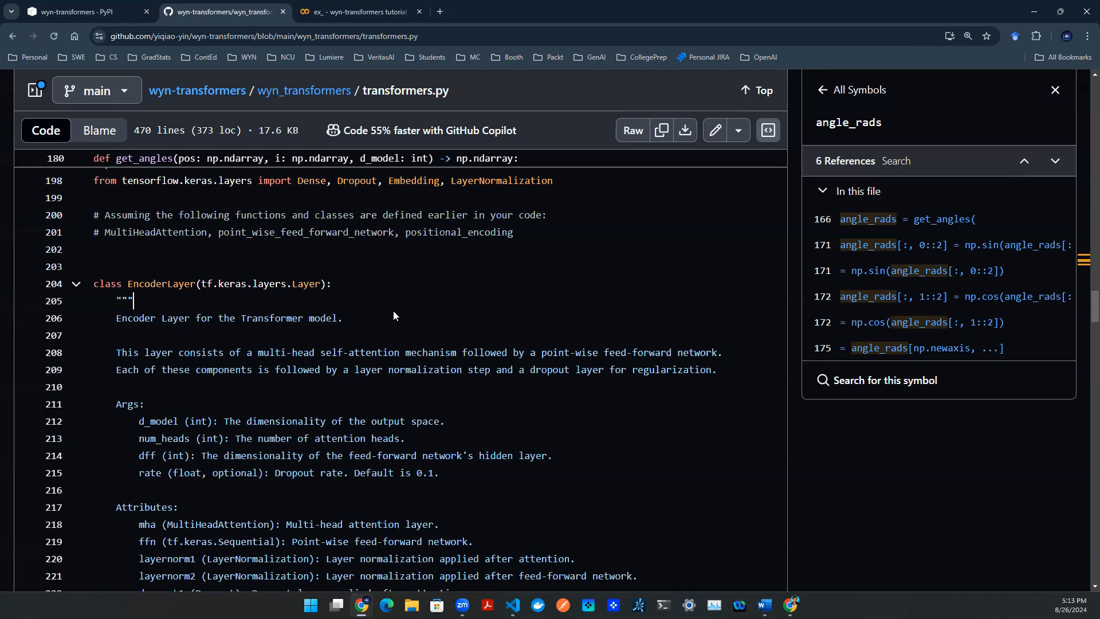
{"action": "mouse_move", "coordinate": [391, 313]}
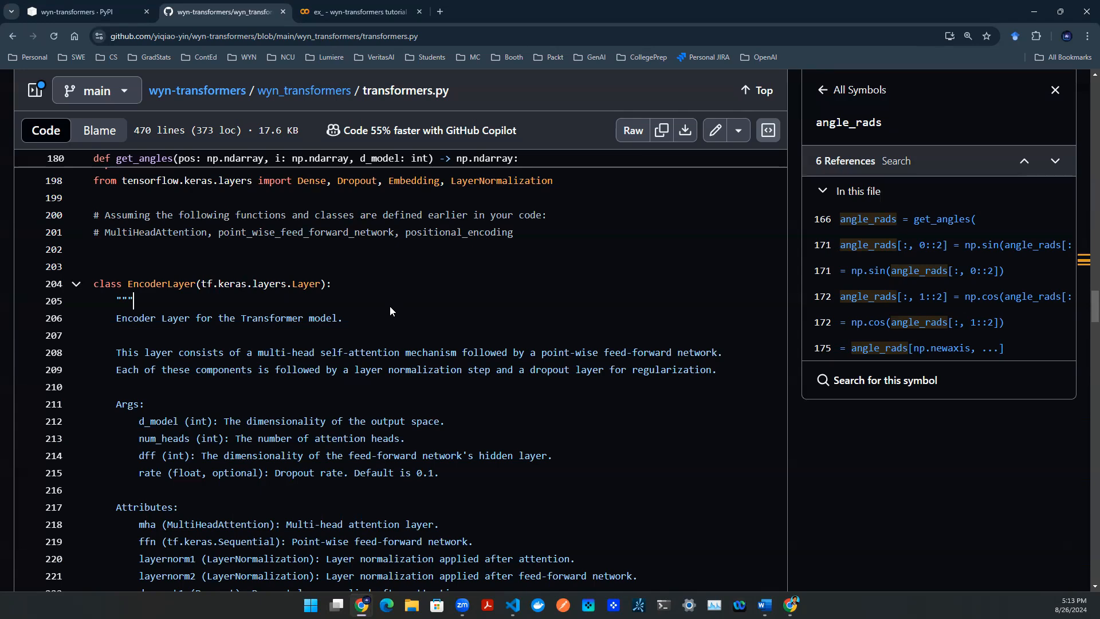
{"action": "scroll", "scroll_direction": "down", "scroll_amount": 3}
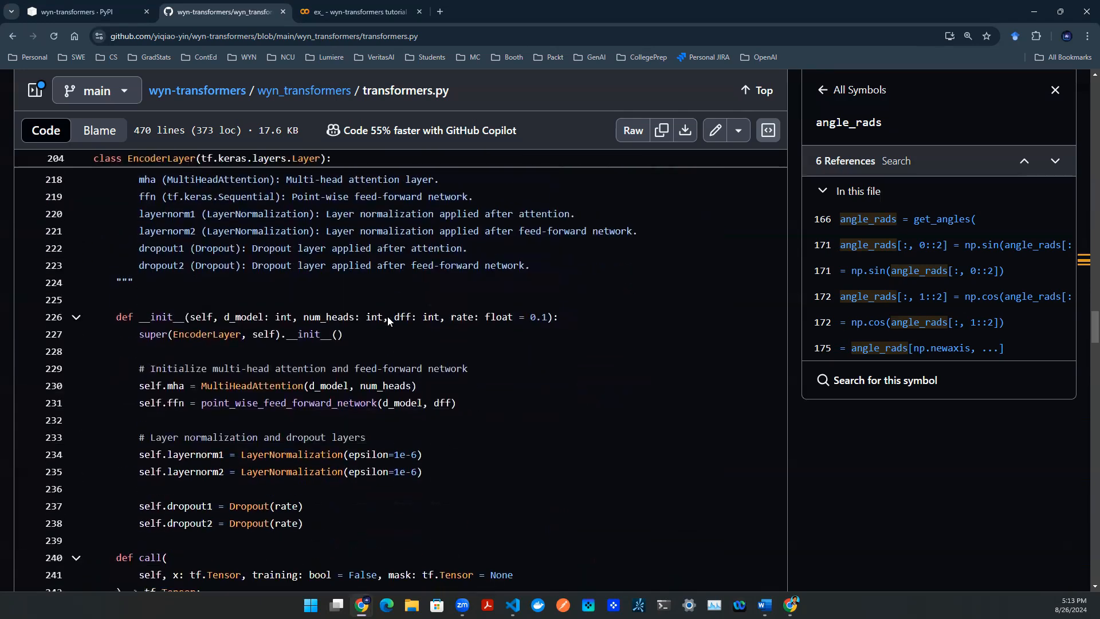
{"action": "double_click", "coordinate": [164, 317]}
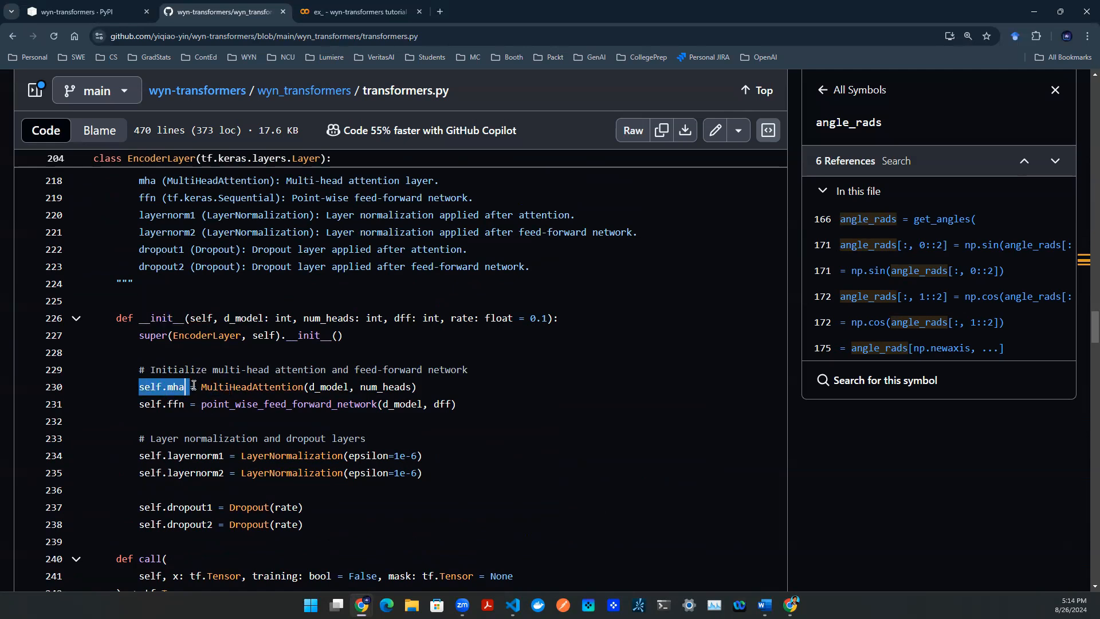
{"action": "double_click", "coordinate": [256, 404]}
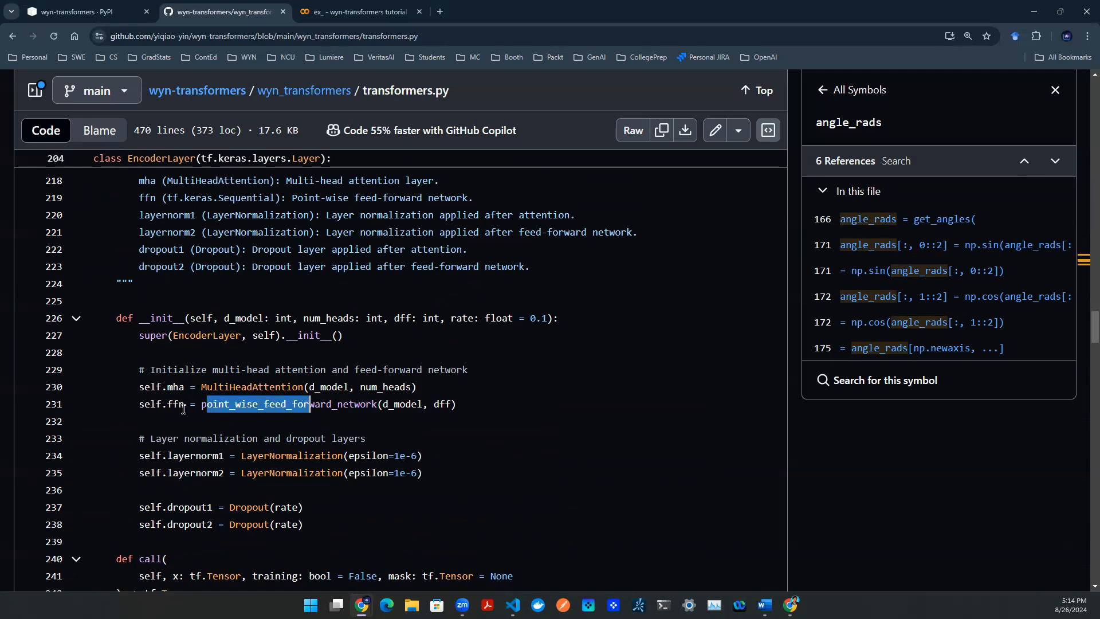
{"action": "left_click_drag", "start_coordinate": [207, 404], "coordinate": [265, 473]}
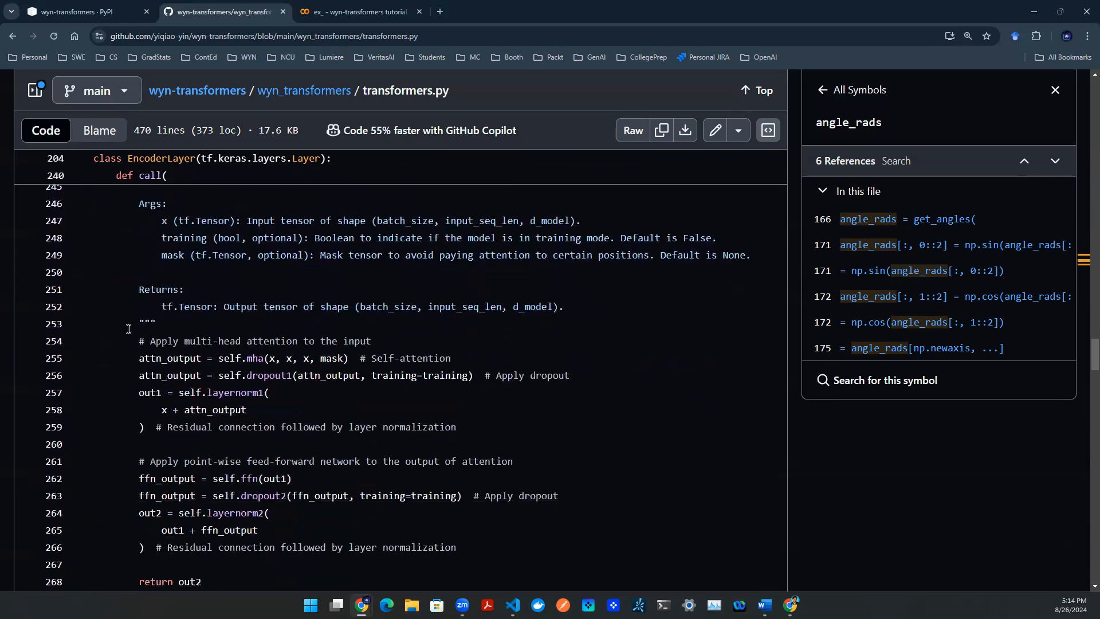
- Highlight EncoderLayer.call's attention and feed-forward steps, then scroll to the Encoder class docstring
{"action": "left_click_drag", "start_coordinate": [138, 323], "coordinate": [334, 547]}
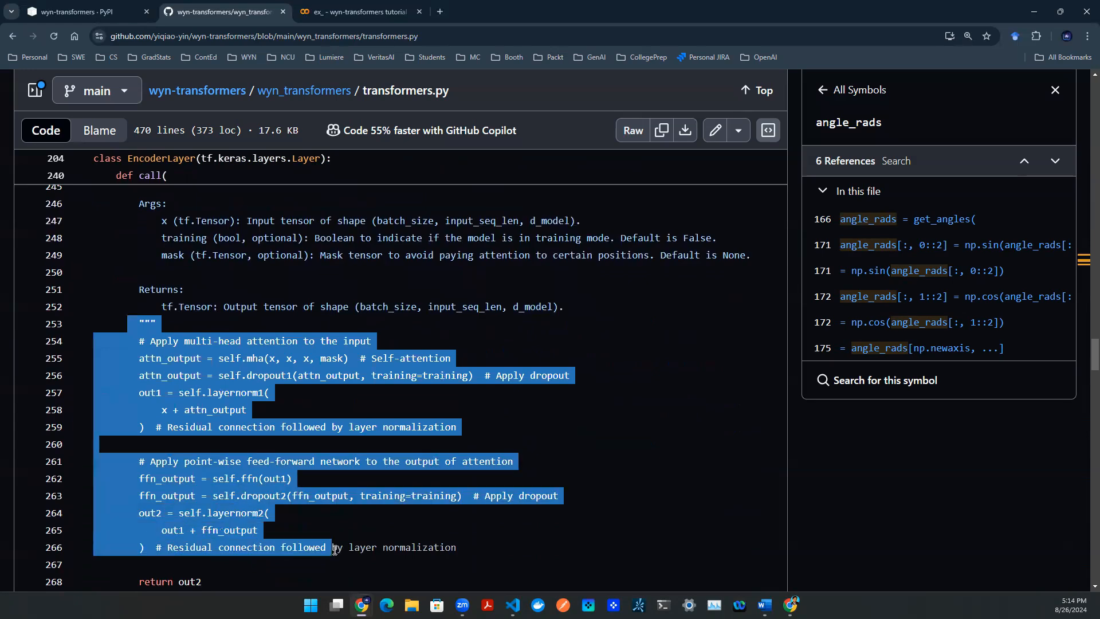
{"action": "scroll", "scroll_direction": "down", "scroll_amount": 3}
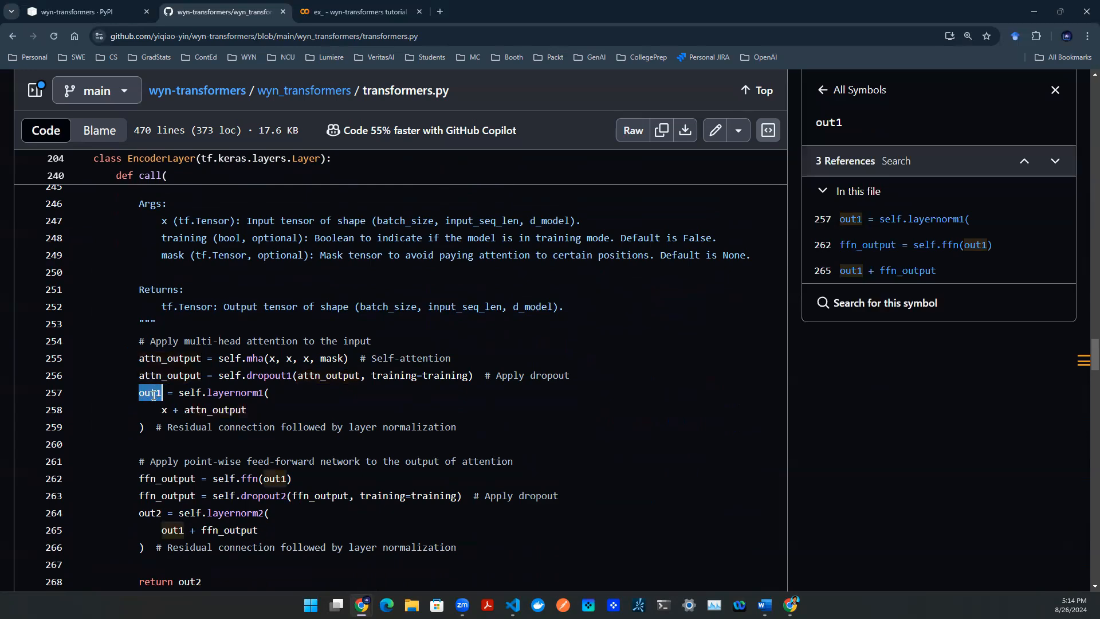
{"action": "scroll", "scroll_direction": "down", "scroll_amount": 3}
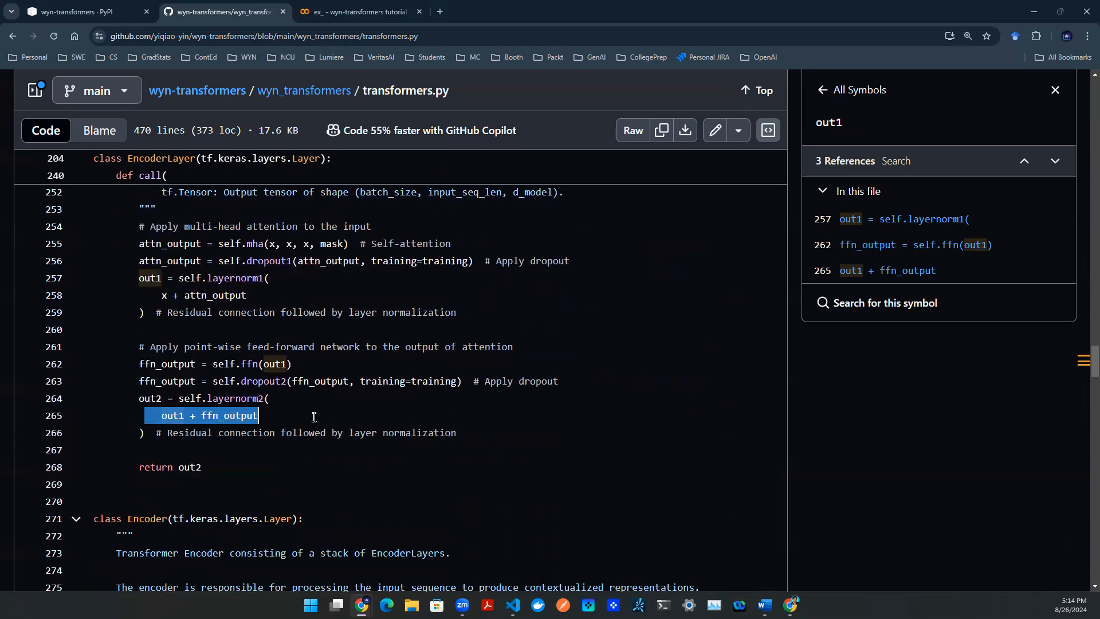
{"action": "scroll", "scroll_direction": "down", "scroll_amount": 3}
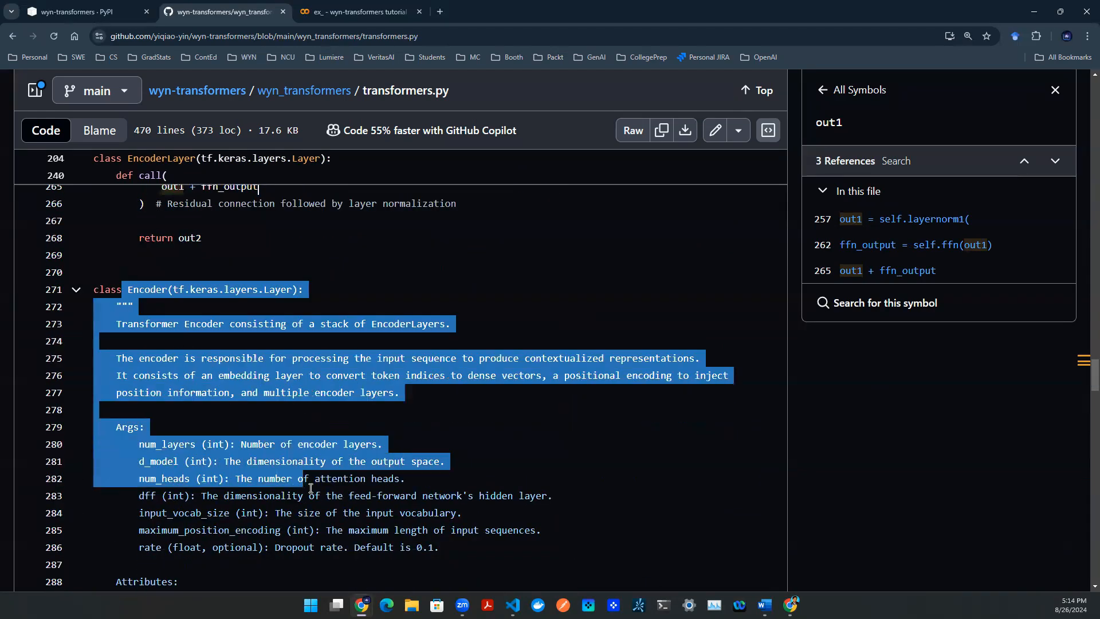
{"action": "left_click", "coordinate": [443, 461]}
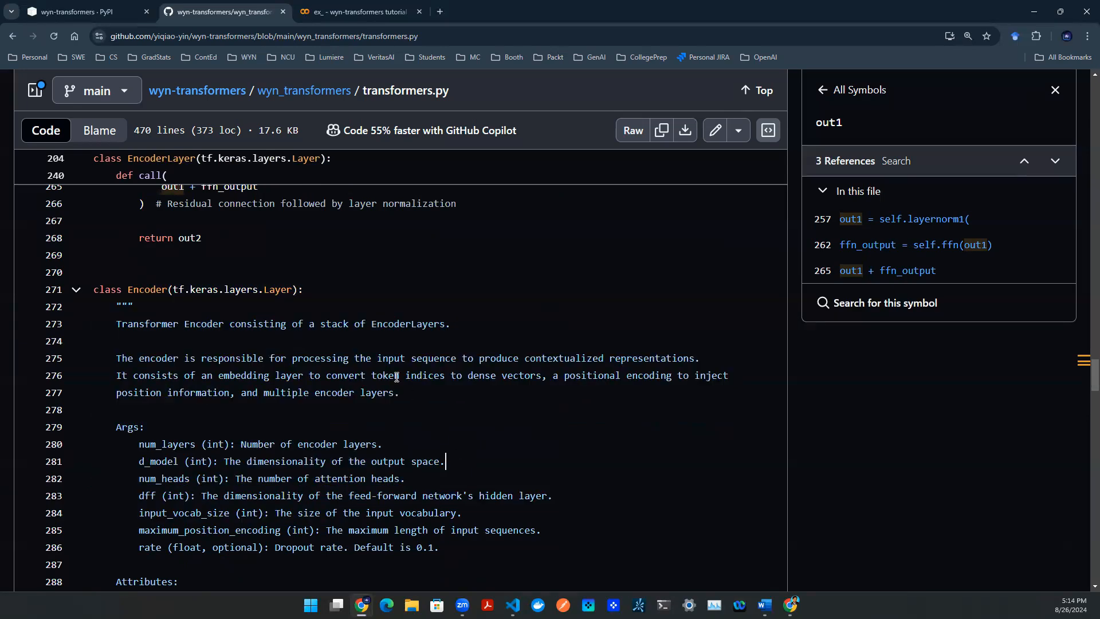
{"action": "left_click_drag", "start_coordinate": [319, 324], "coordinate": [450, 323]}
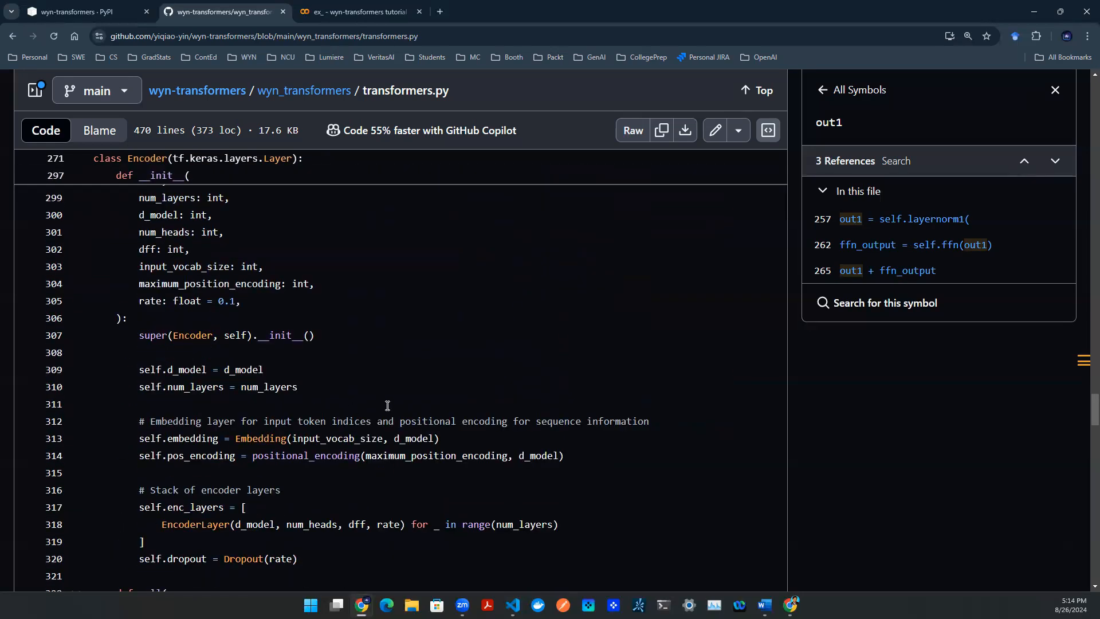
{"action": "left_click_drag", "start_coordinate": [234, 439], "coordinate": [354, 439]}
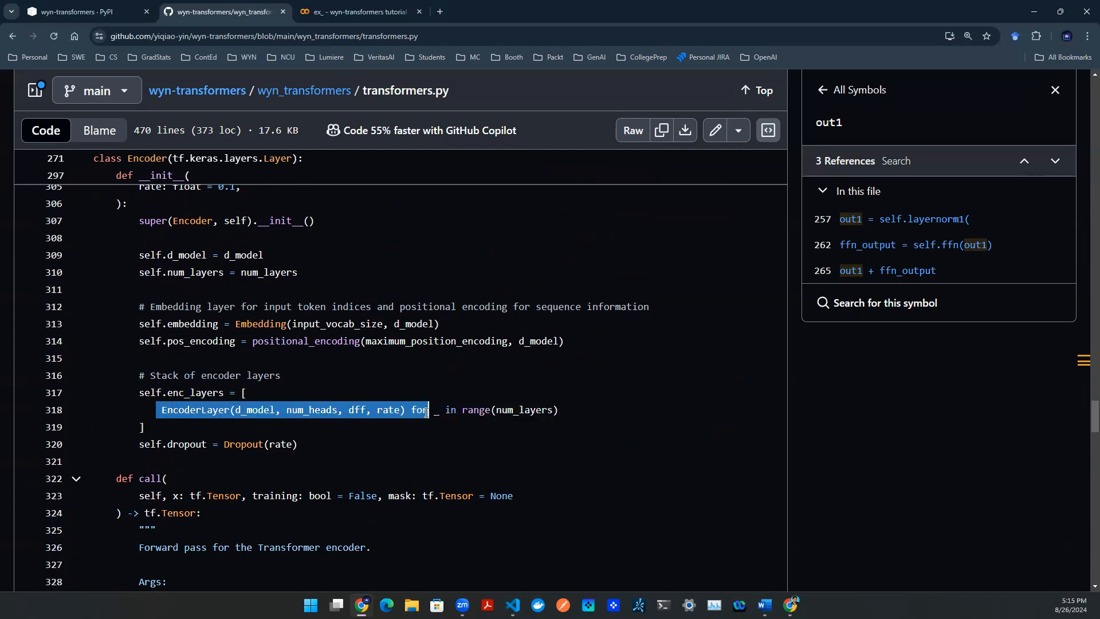
{"action": "scroll", "scroll_direction": "down", "scroll_amount": 3}
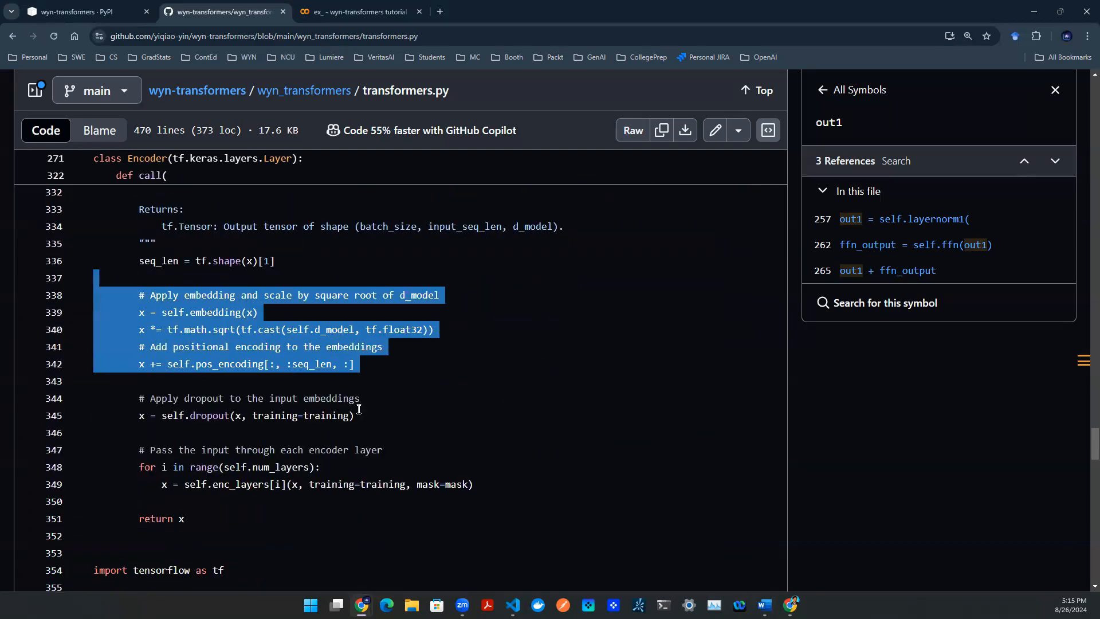
{"action": "left_click", "coordinate": [179, 519]}
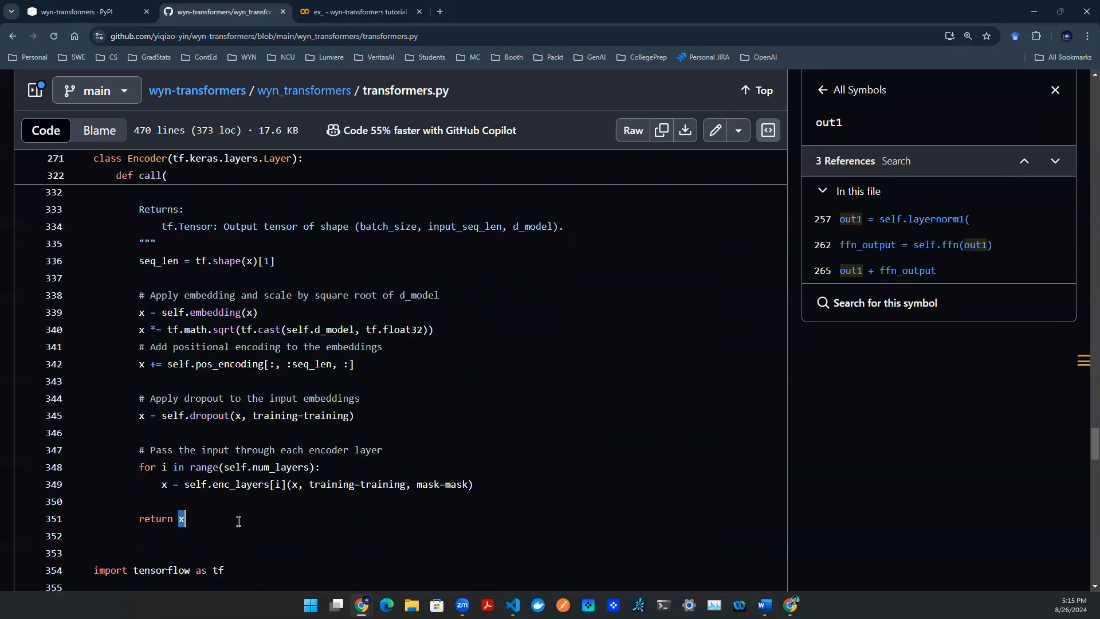
{"action": "scroll", "scroll_direction": "down", "scroll_amount": 3}
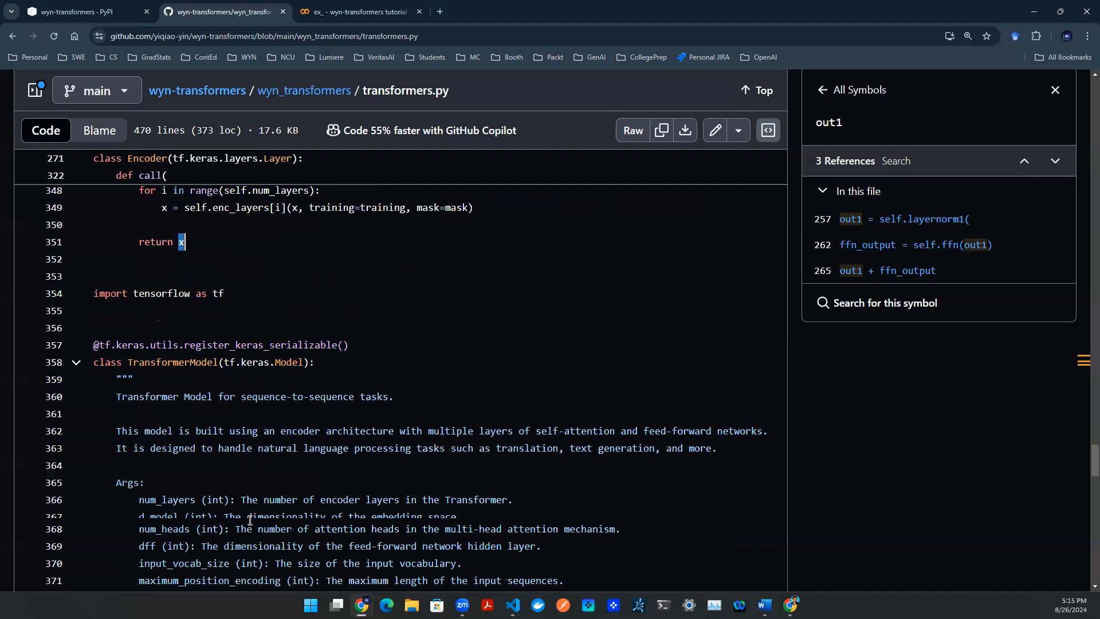
{"action": "scroll", "scroll_direction": "down", "scroll_amount": 3}
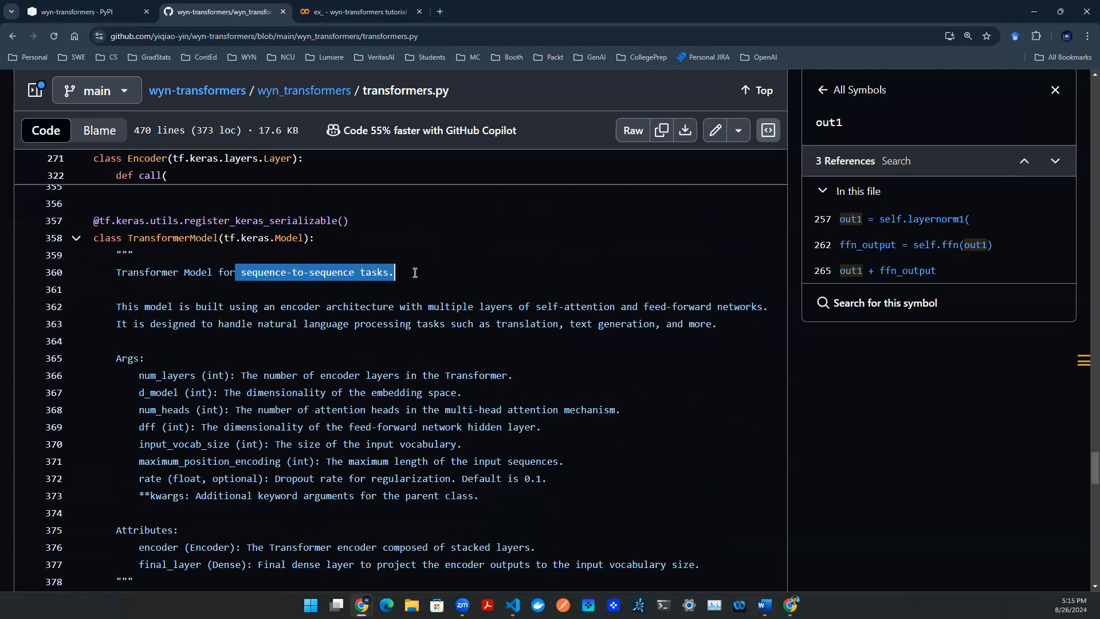
{"action": "mouse_move", "coordinate": [184, 238]}
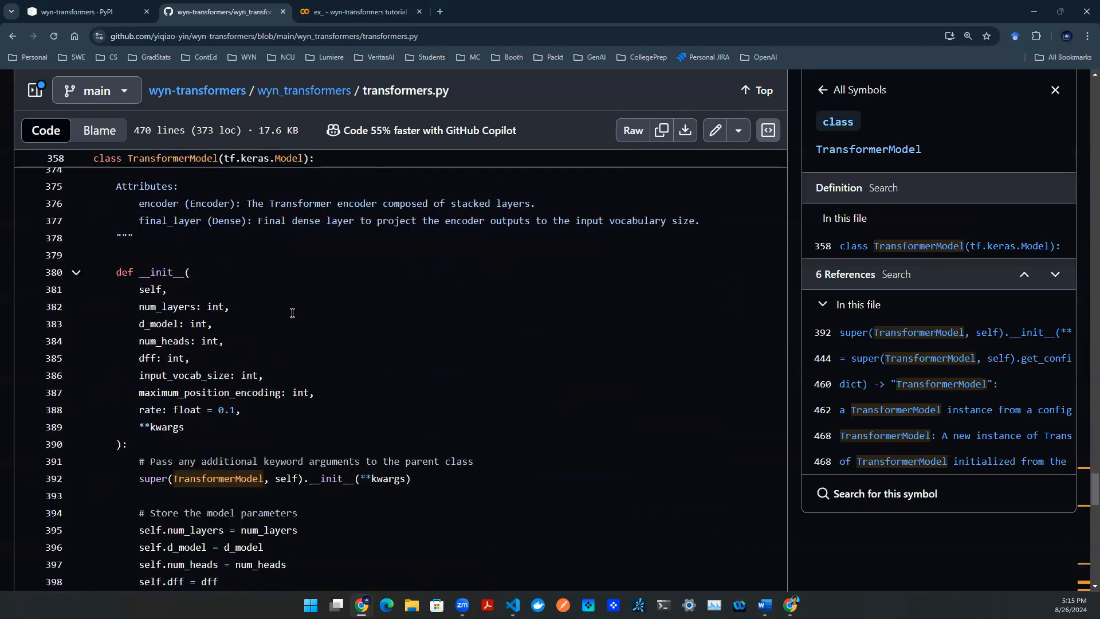
{"action": "mouse_move", "coordinate": [138, 276]}
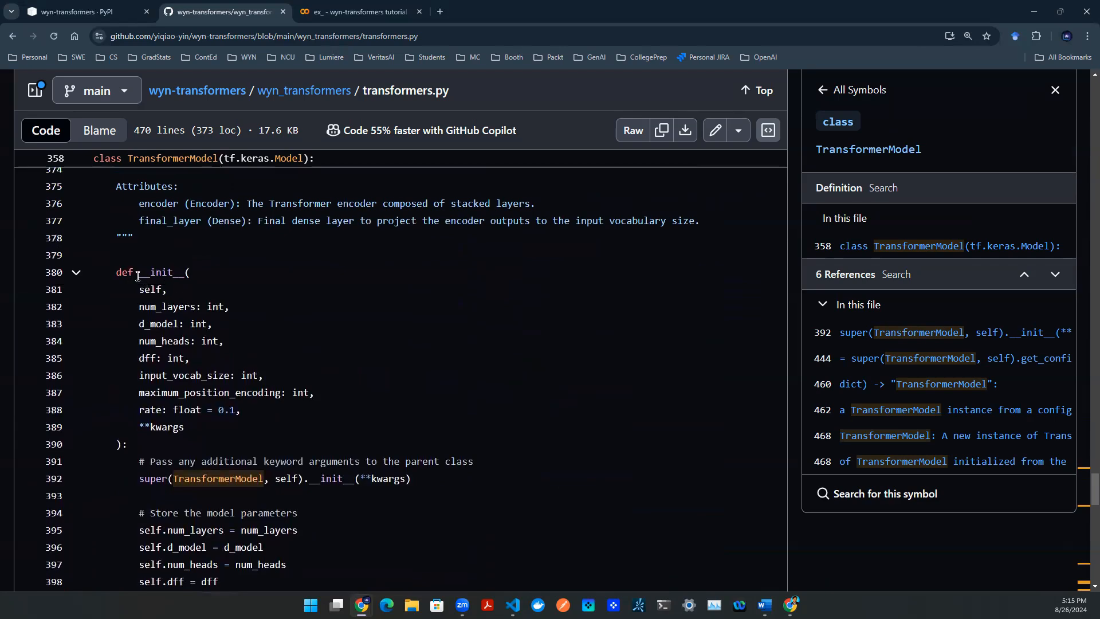
- Scroll through TransformerModel's __init__, call and get_config, then back up to the class definition
{"action": "scroll", "scroll_direction": "down", "scroll_amount": 3}
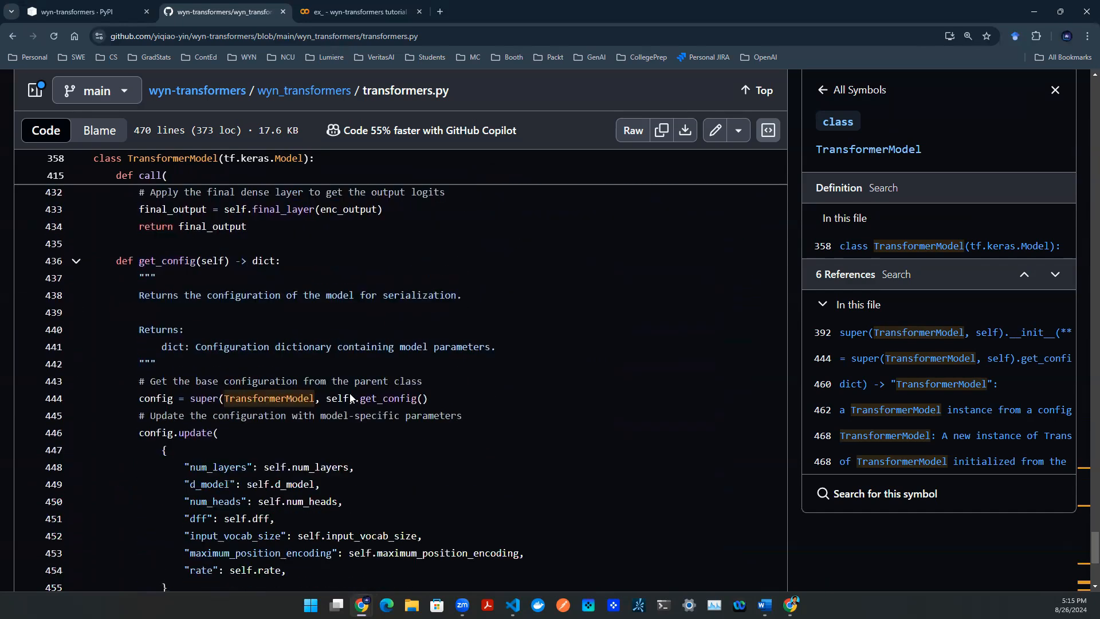
{"action": "scroll", "scroll_direction": "down", "scroll_amount": 3}
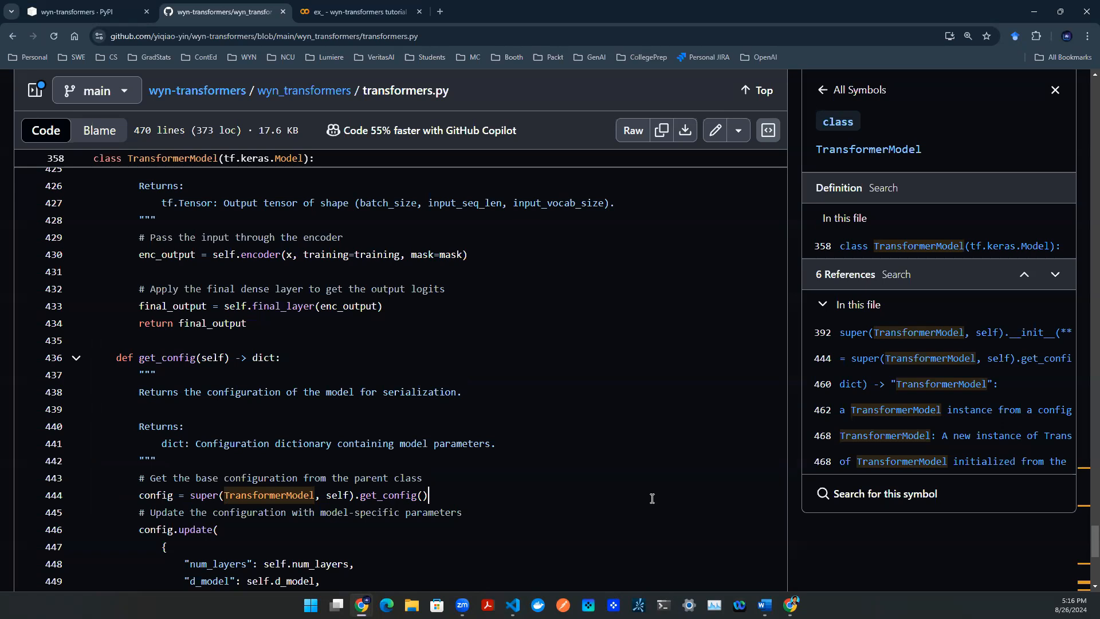
{"action": "left_click_drag", "start_coordinate": [188, 358], "coordinate": [354, 482]}
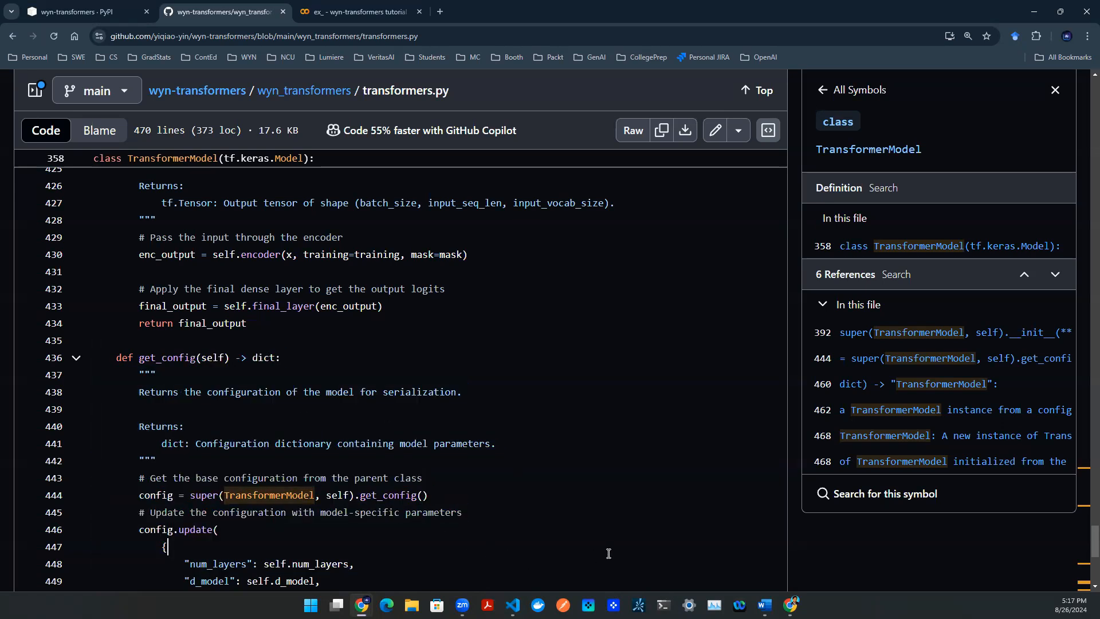
{"action": "scroll", "scroll_direction": "up", "scroll_amount": 3}
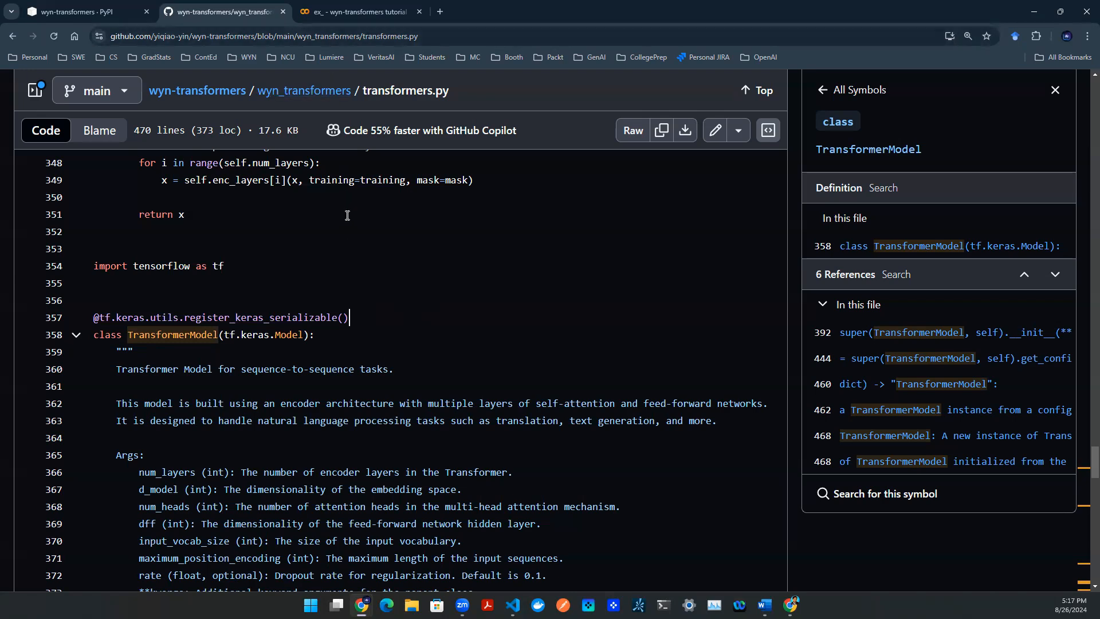
- In the Colab training cell, highlight TransformerModel, input_vocab_size, np.random.randint and sample_data
{"action": "left_click", "coordinate": [354, 12]}
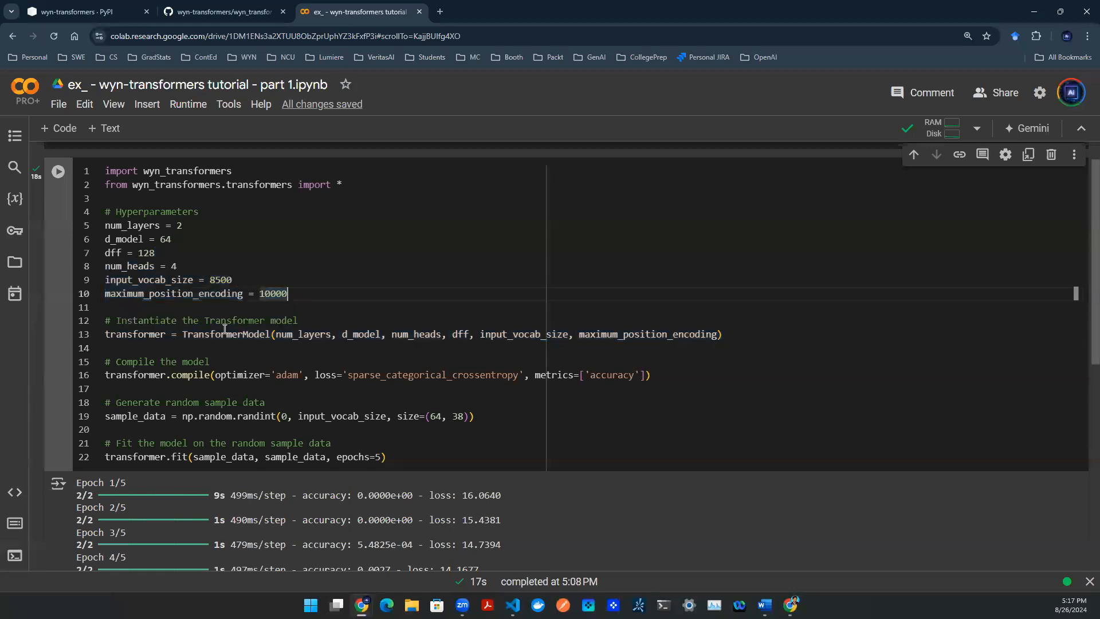
{"action": "double_click", "coordinate": [225, 334]}
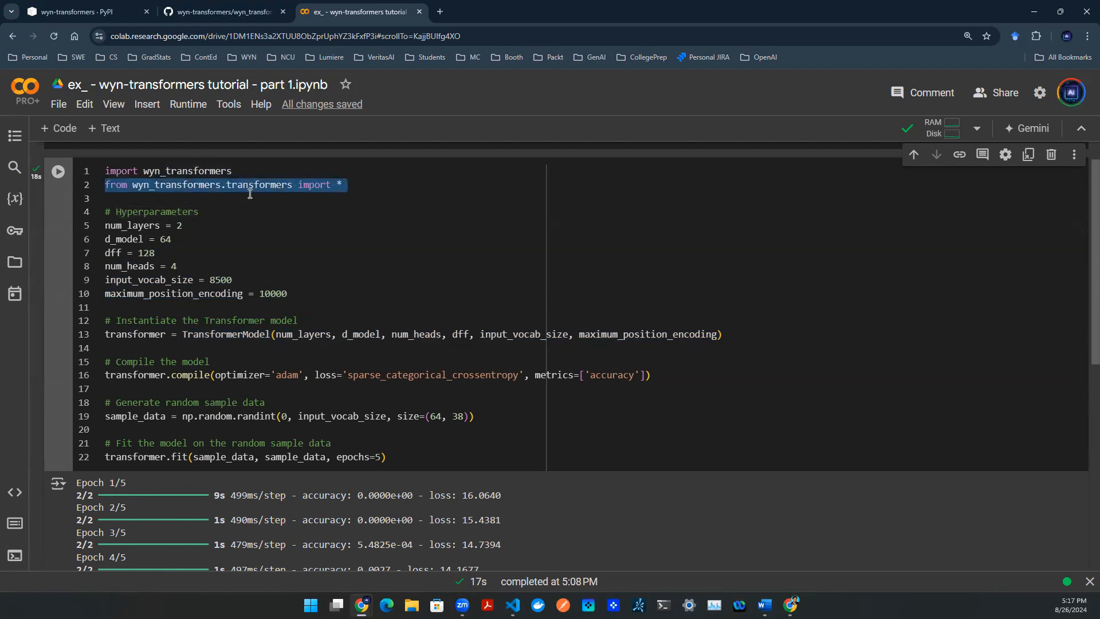
{"action": "left_click", "coordinate": [173, 416]}
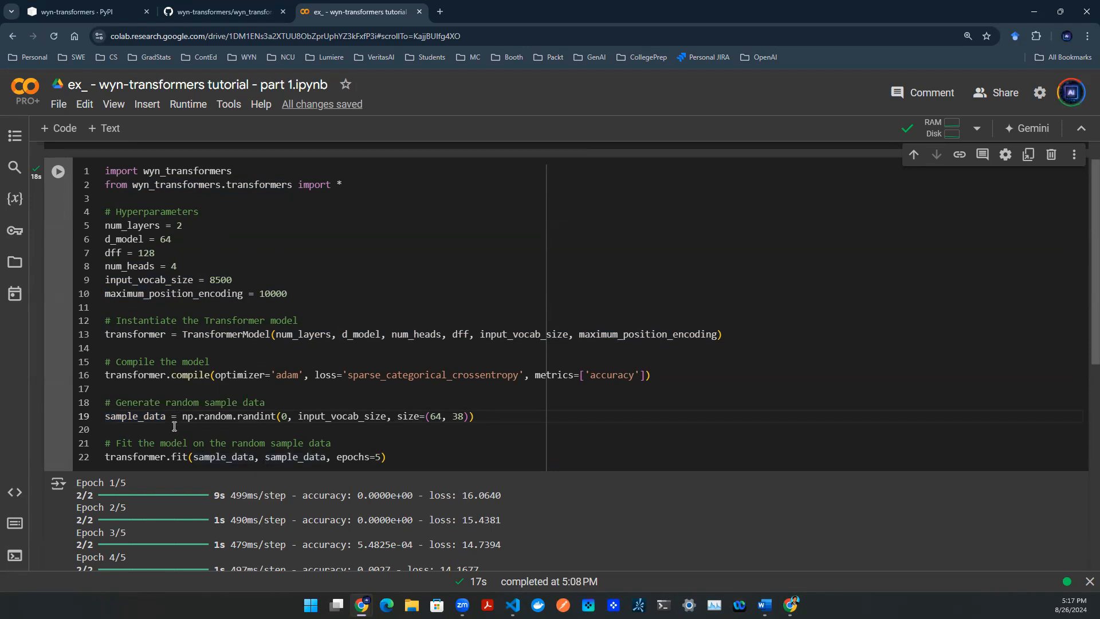
{"action": "double_click", "coordinate": [134, 416]}
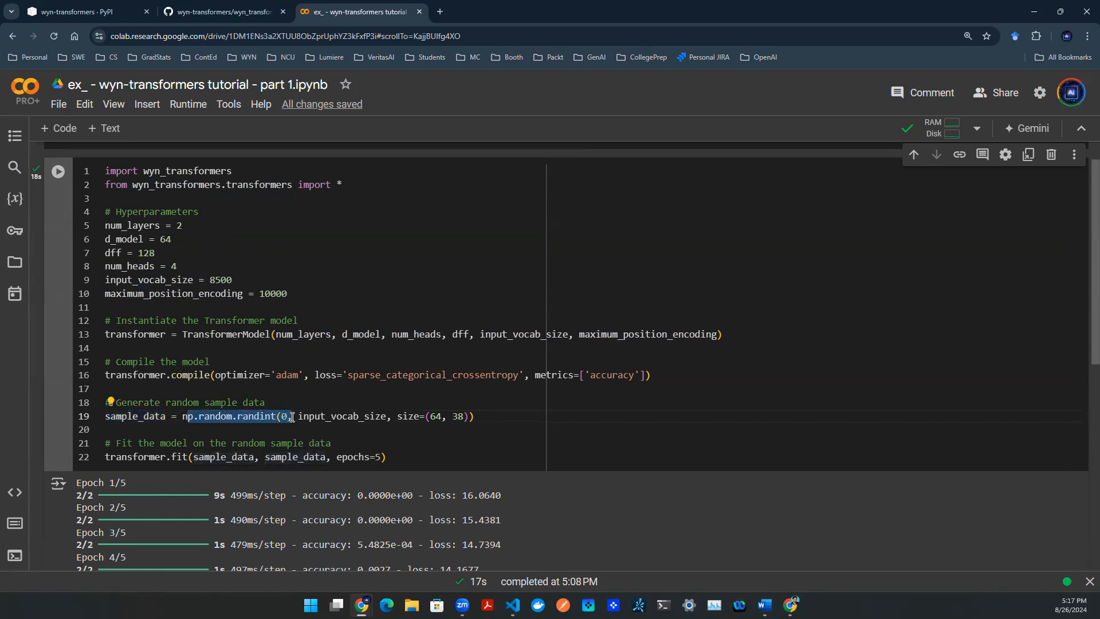
{"action": "double_click", "coordinate": [358, 417]}
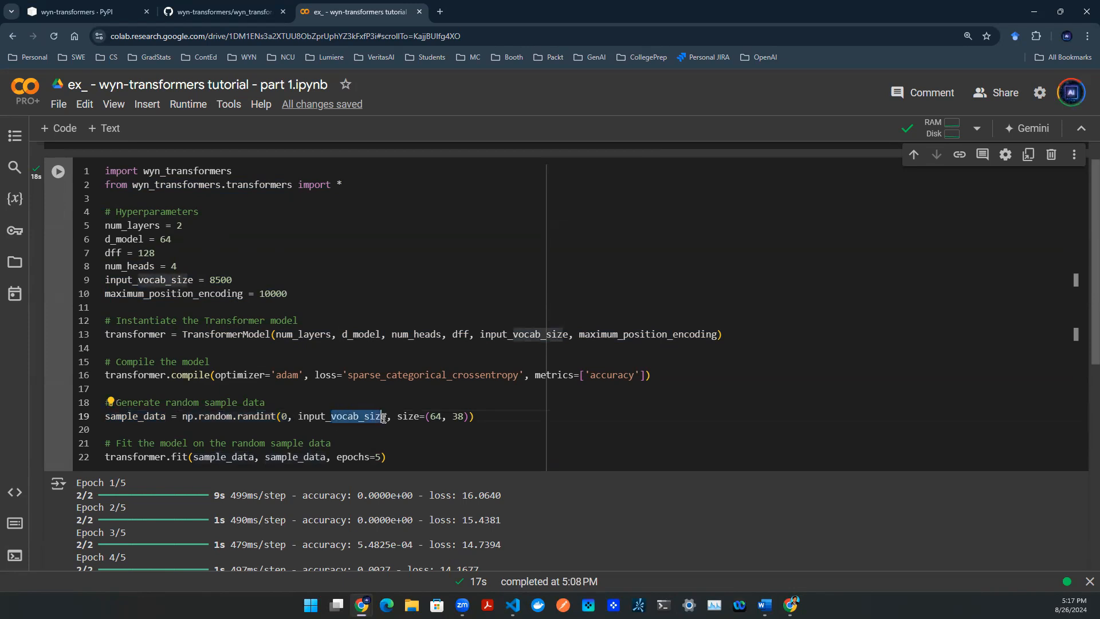
{"action": "left_click_drag", "start_coordinate": [409, 416], "coordinate": [472, 416]}
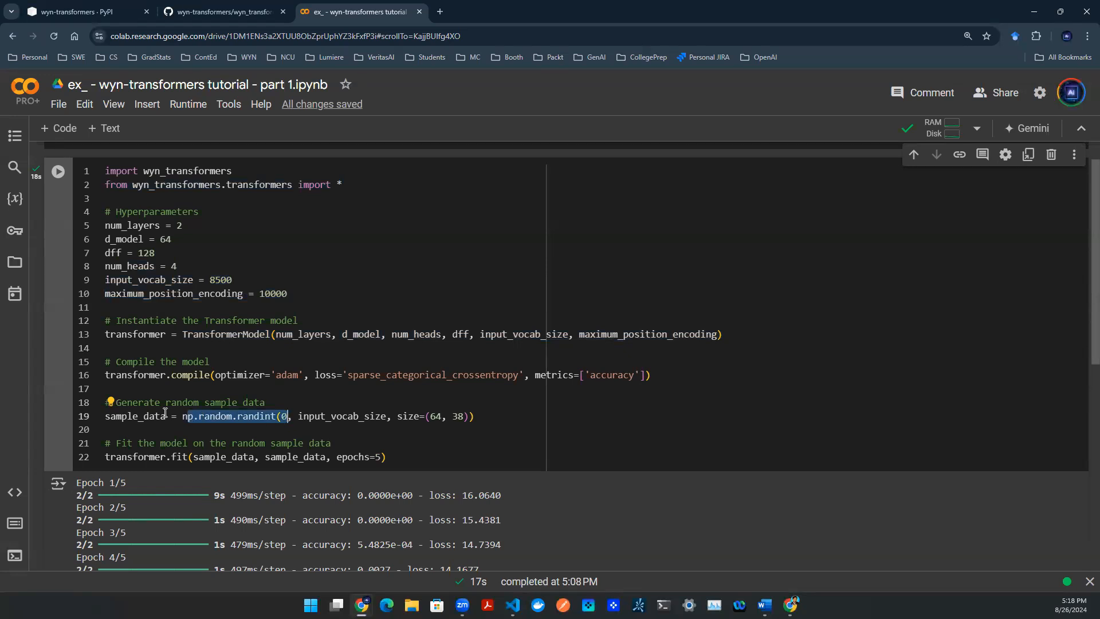
{"action": "double_click", "coordinate": [135, 416]}
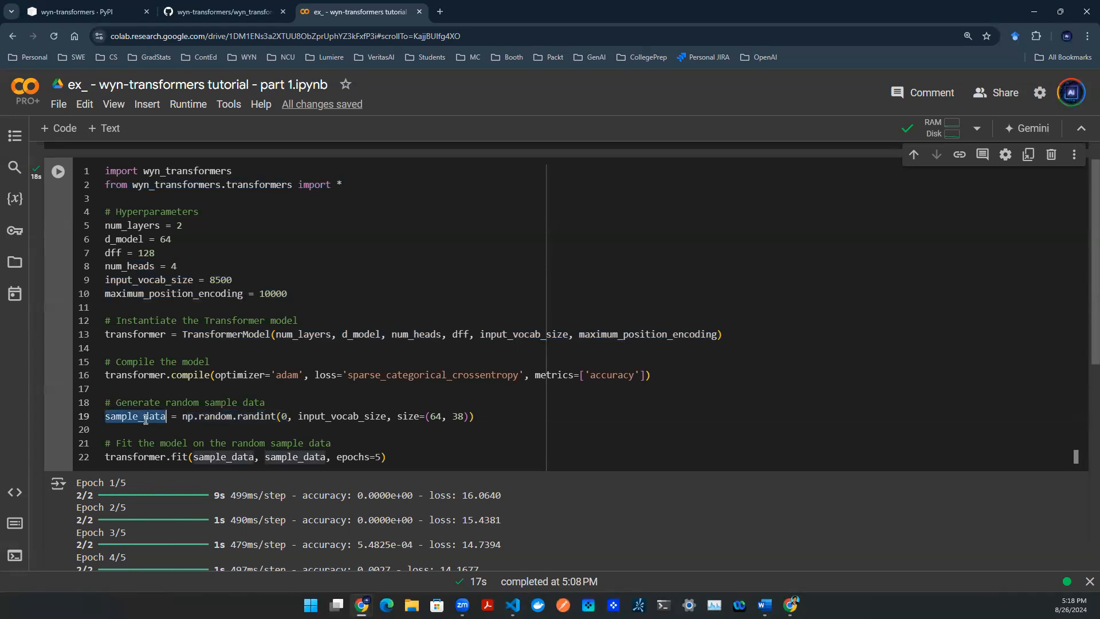